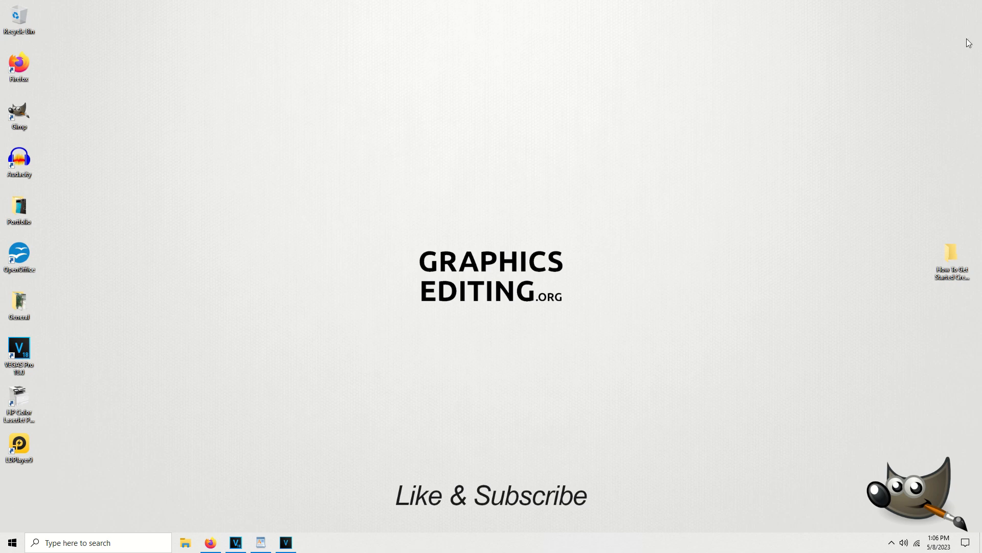
mouse_move(388, 378)
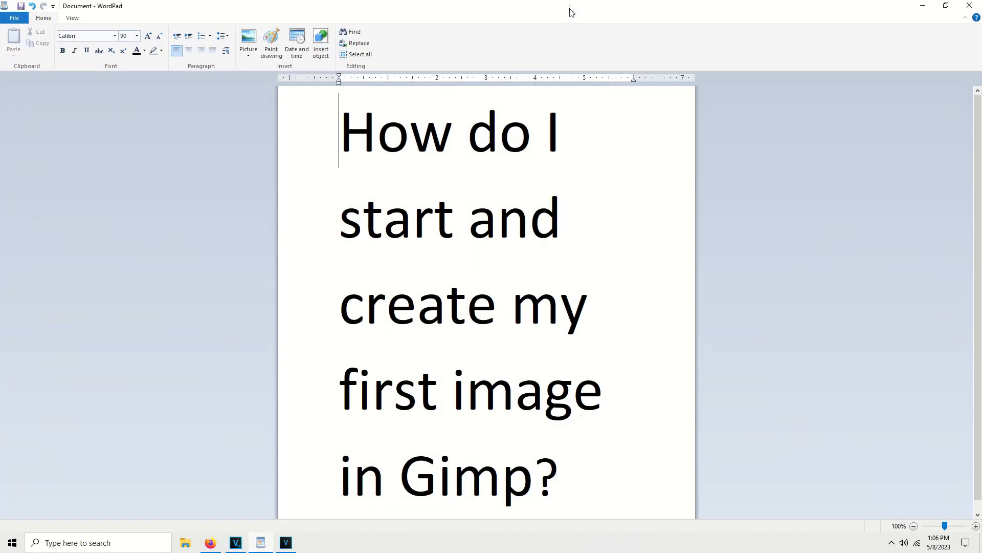
mouse_move(930, 4)
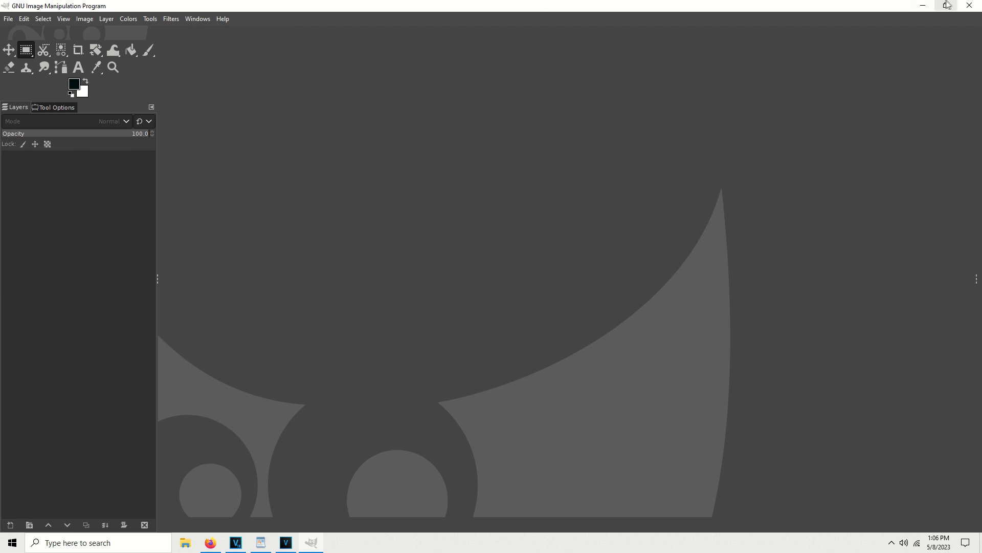
mouse_move(639, 5)
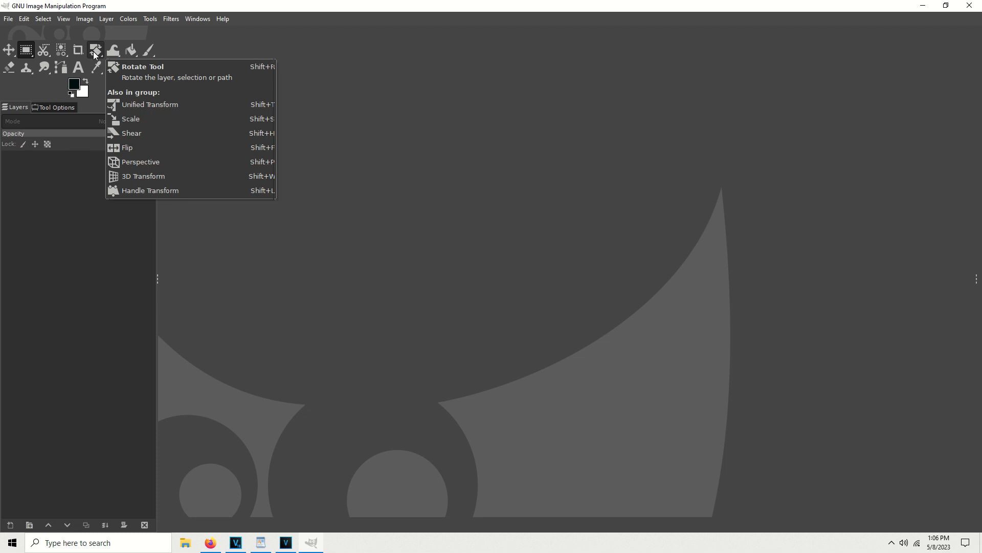
mouse_move(26, 49)
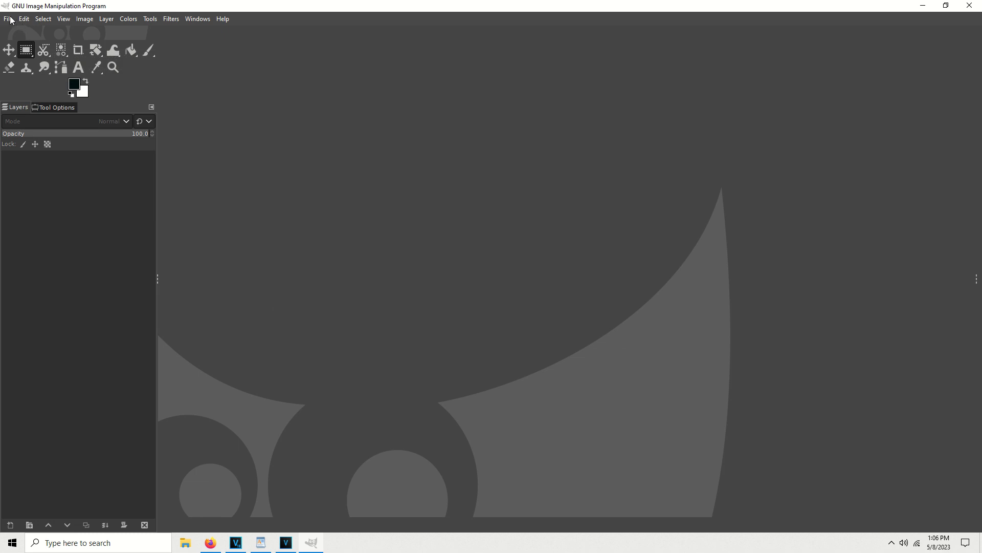
Begin a new image from the File menu with width 600 and height 600 pixels.
left_click(8, 20)
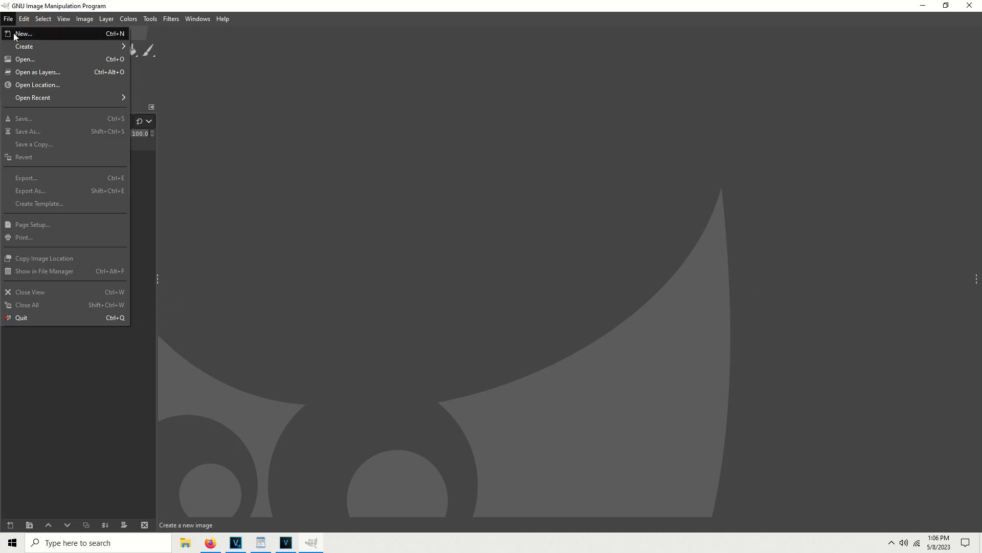
left_click(24, 33)
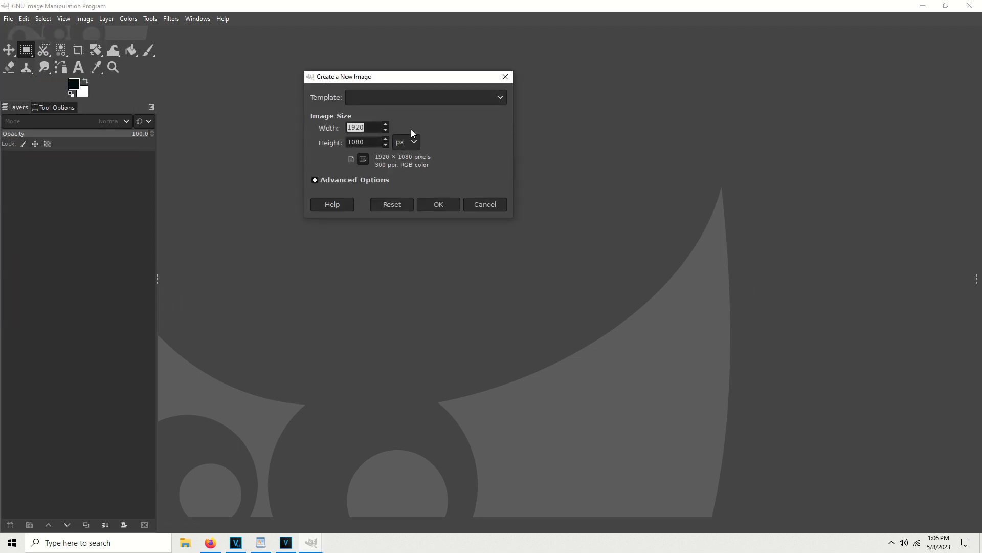
mouse_move(135, 43)
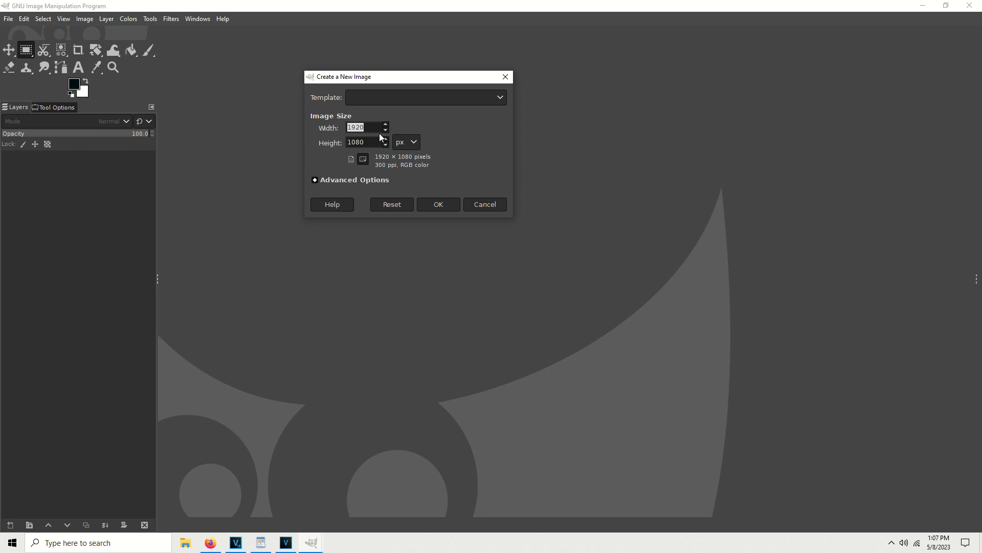
mouse_move(322, 180)
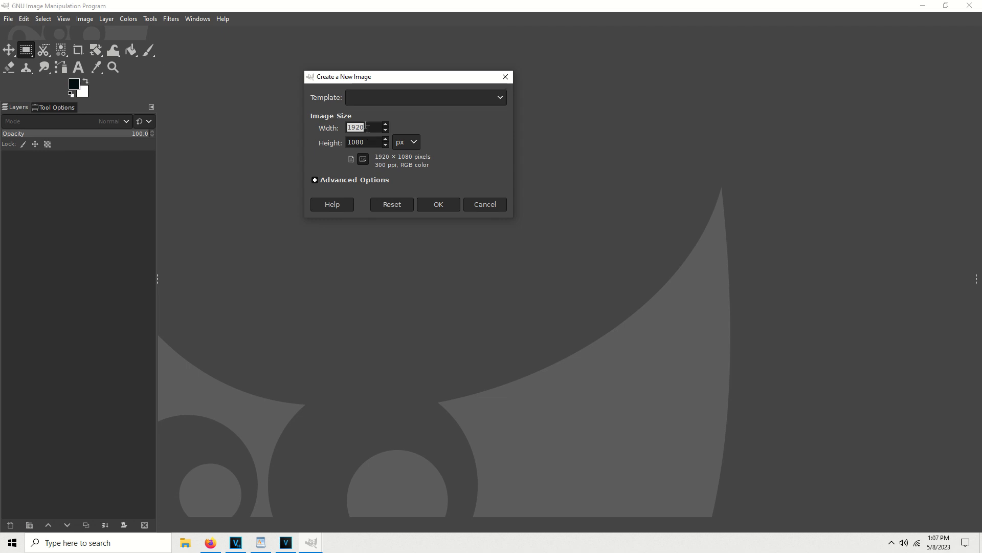
mouse_move(328, 116)
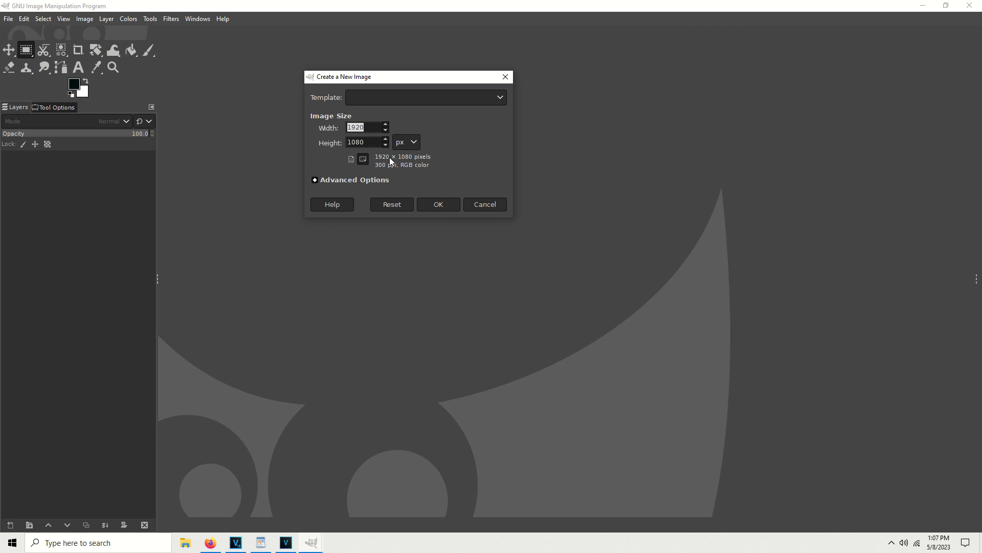
mouse_move(369, 139)
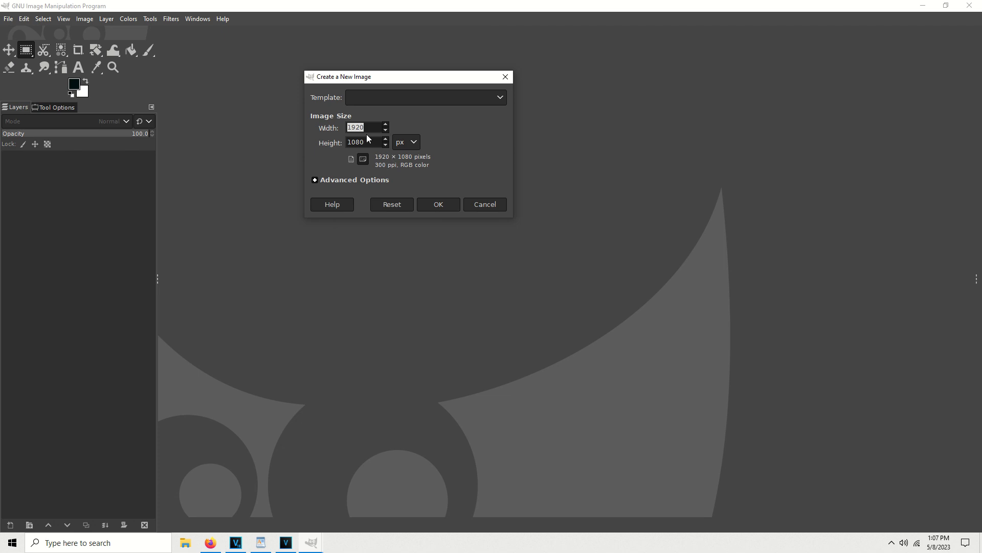
mouse_move(373, 138)
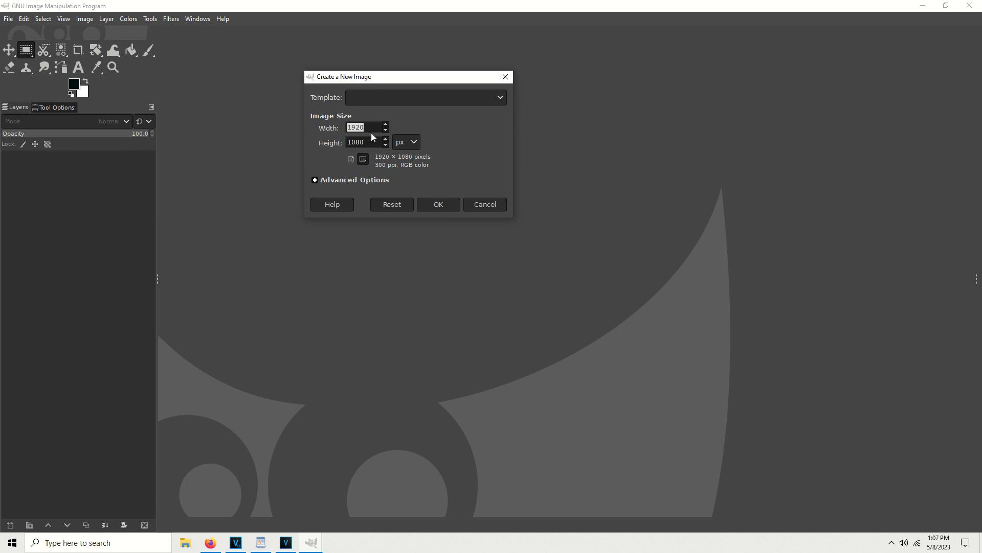
type("600")
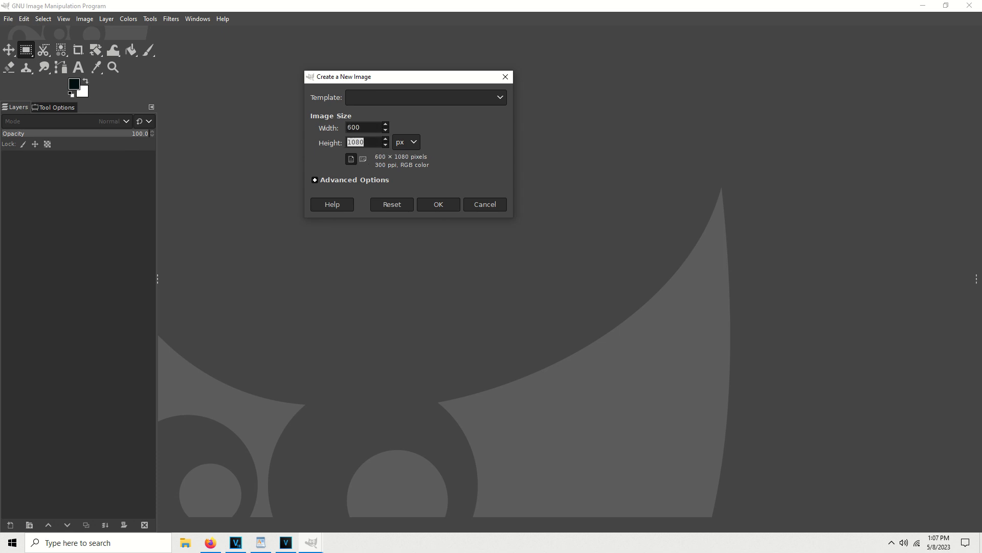
type("600")
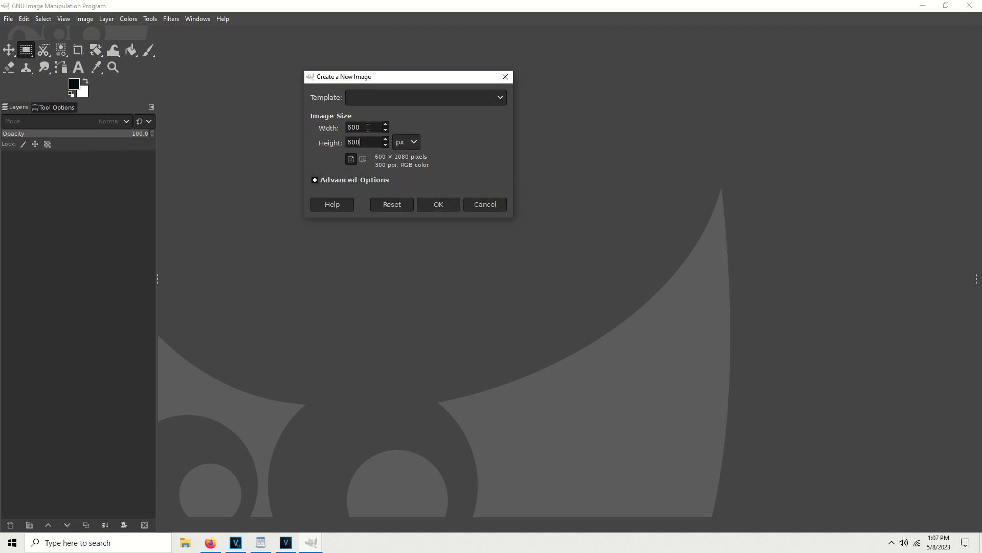
mouse_move(411, 139)
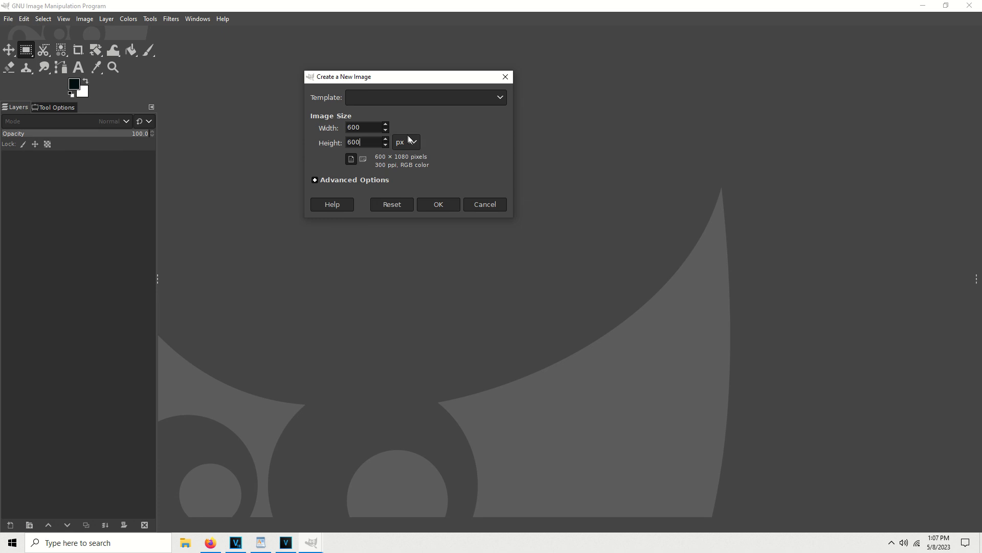
mouse_move(413, 142)
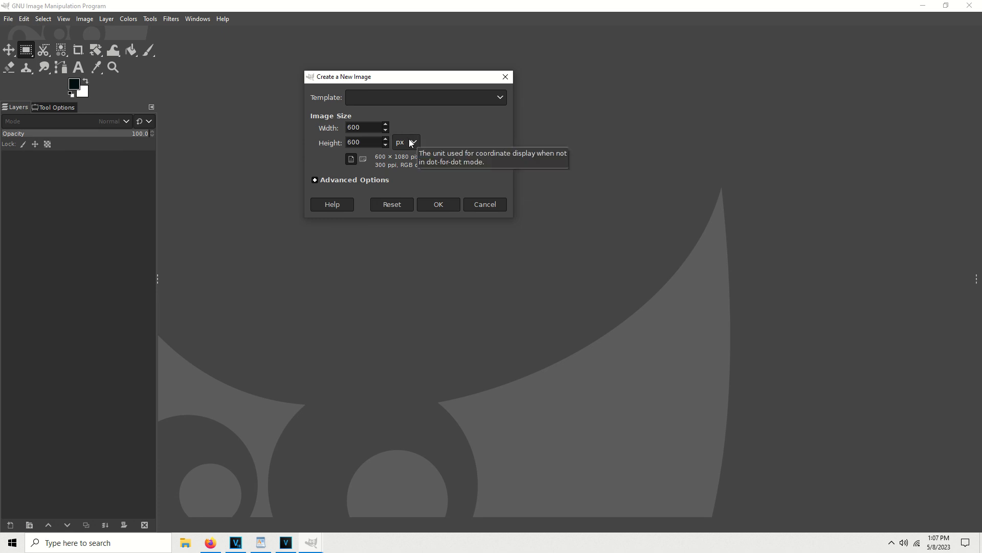
Change the new image units to inches and enter 8.5 by 11.
left_click(412, 142)
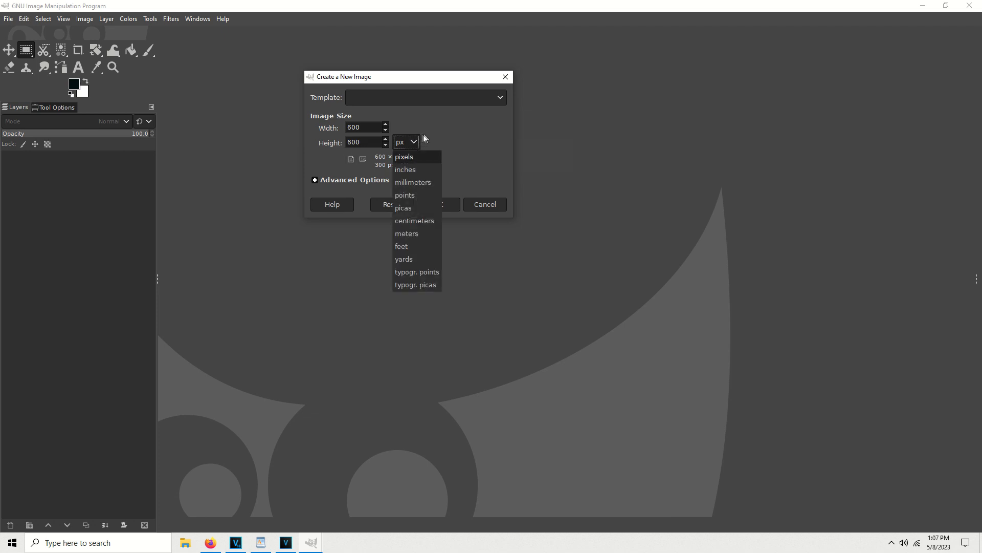
mouse_move(420, 142)
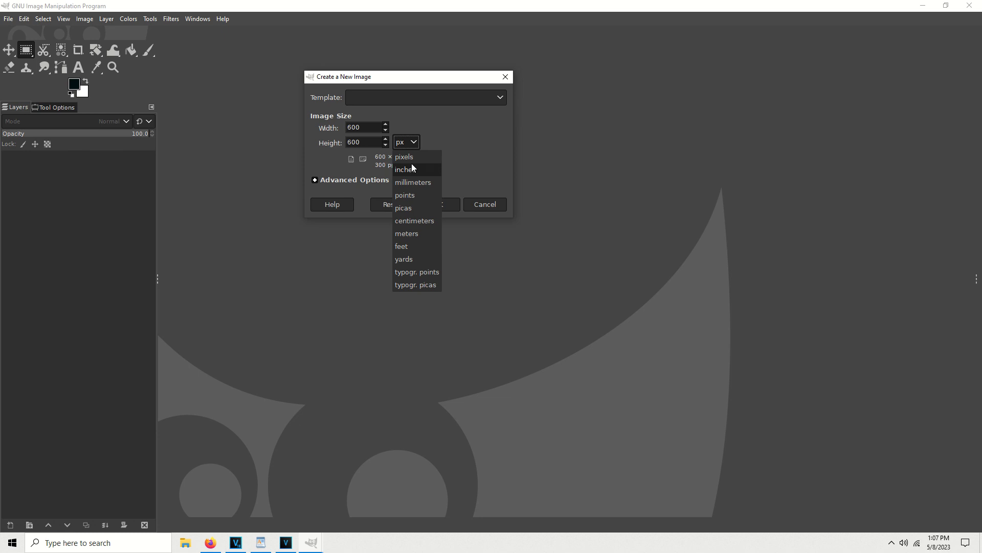
left_click(405, 168)
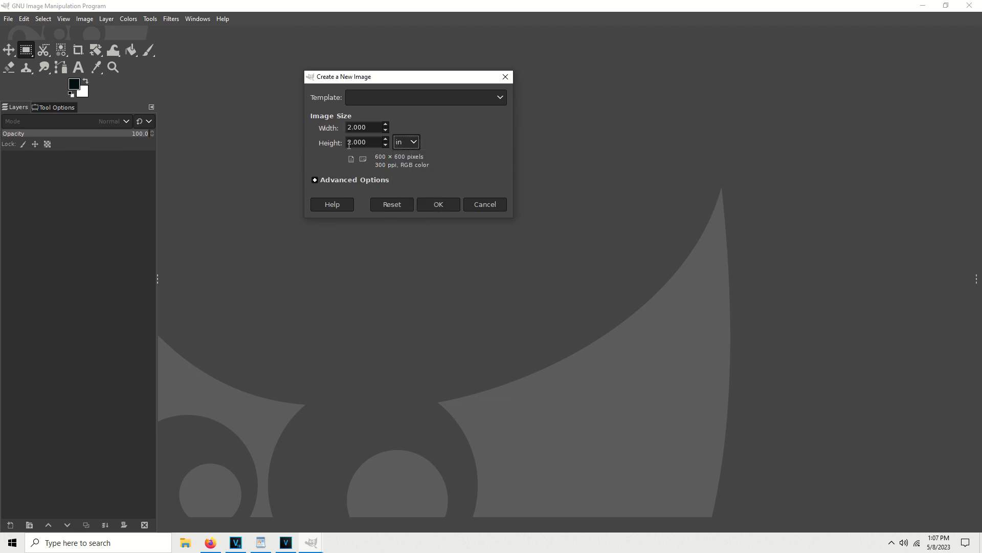
type("8")
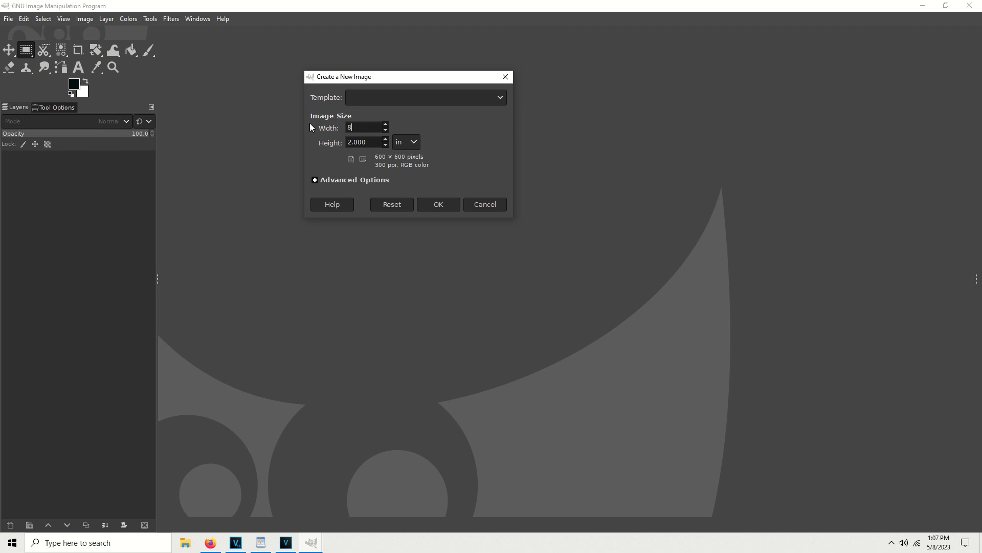
type(".5")
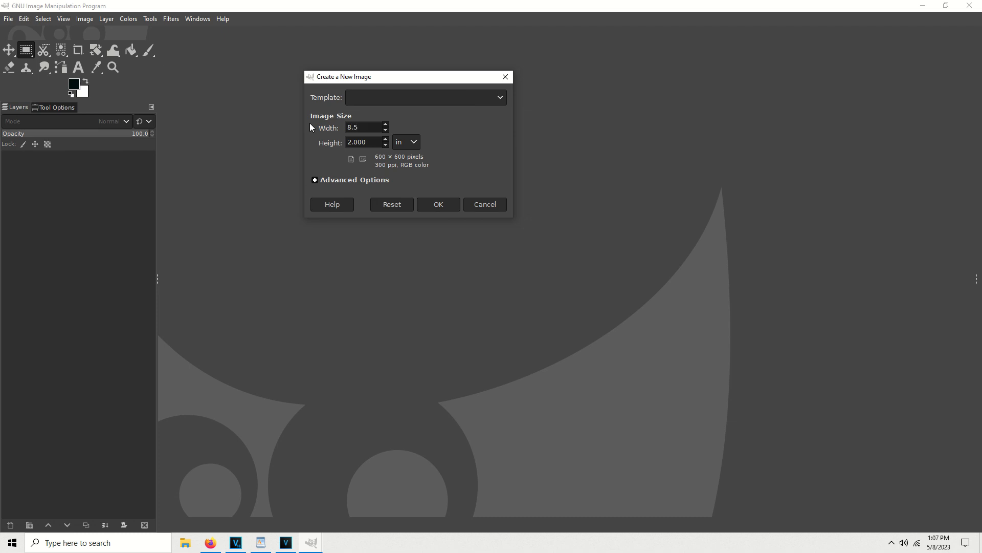
type("11")
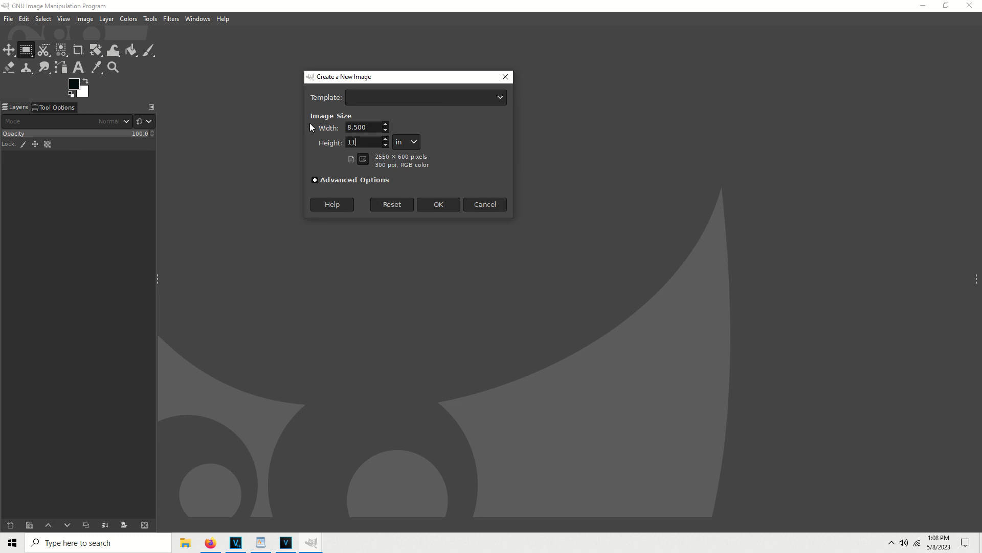
mouse_move(457, 164)
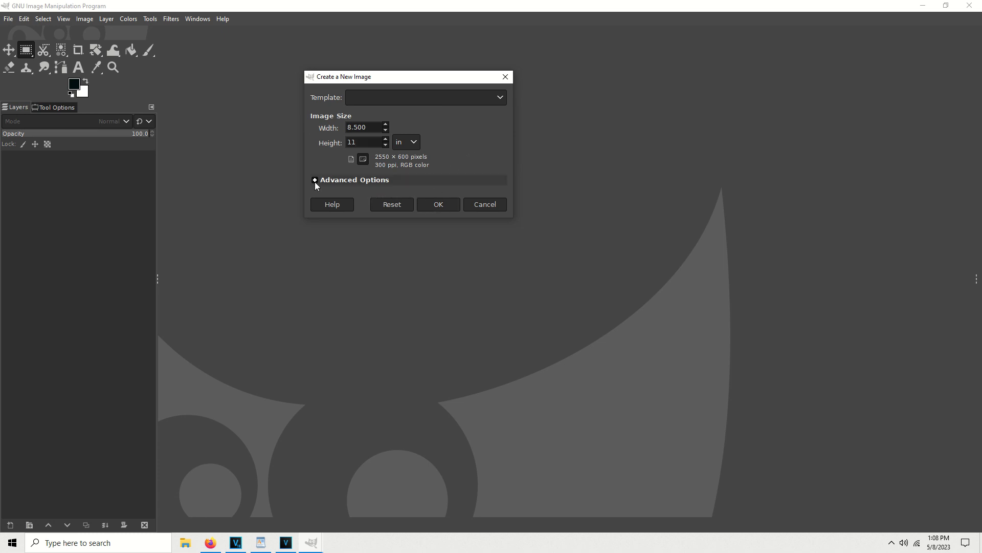
Expand Advanced Options and enter the image comment 'Graphics Editing'.
left_click(314, 179)
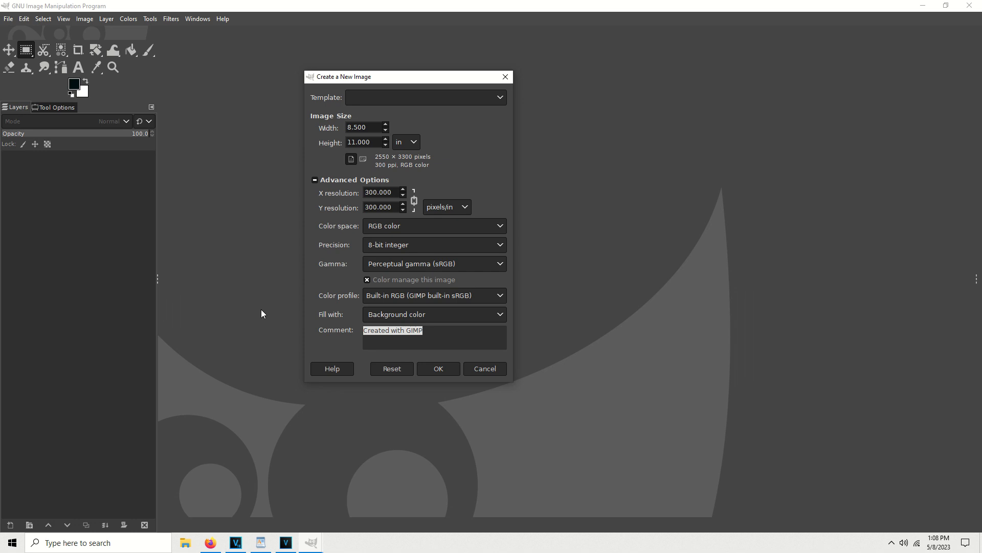
type("Graph")
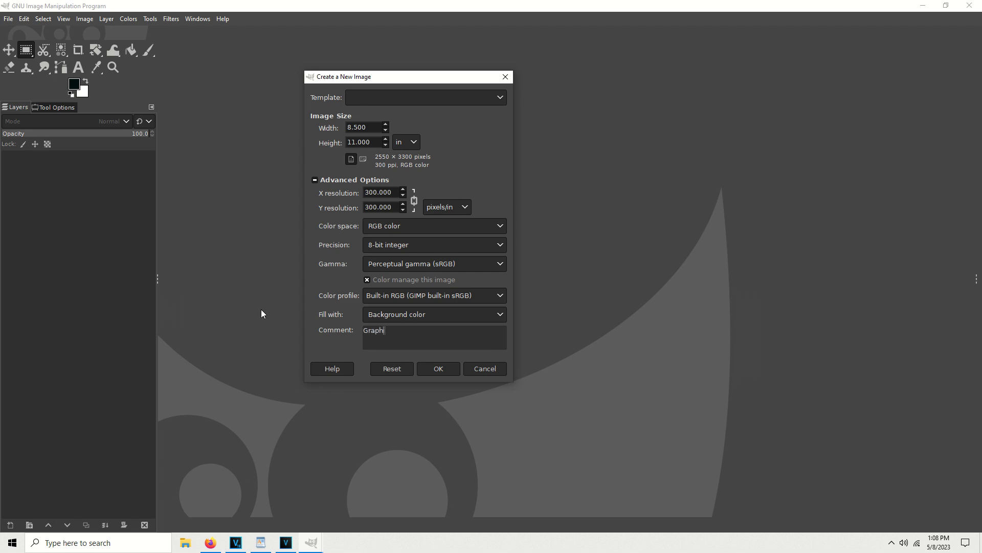
type("ics Edit")
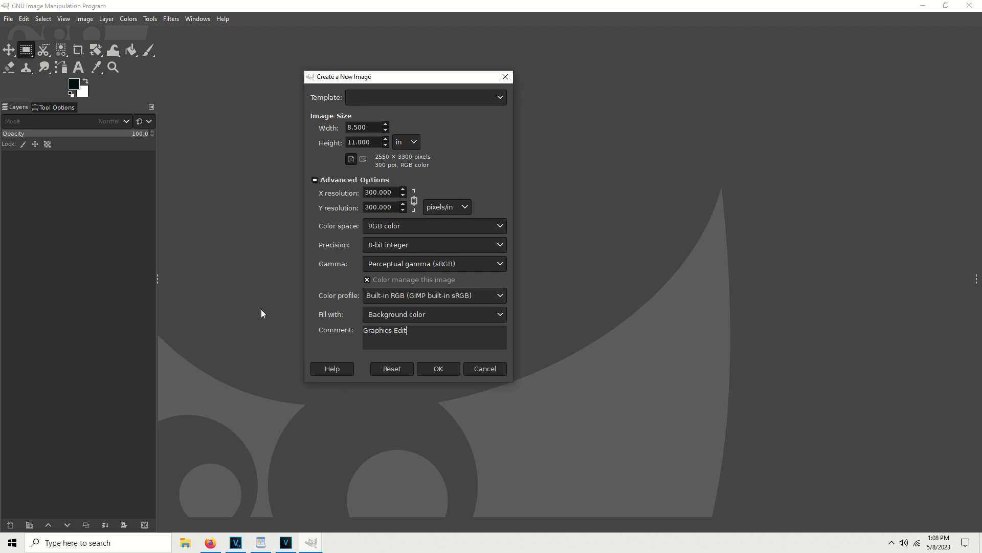
type("ing")
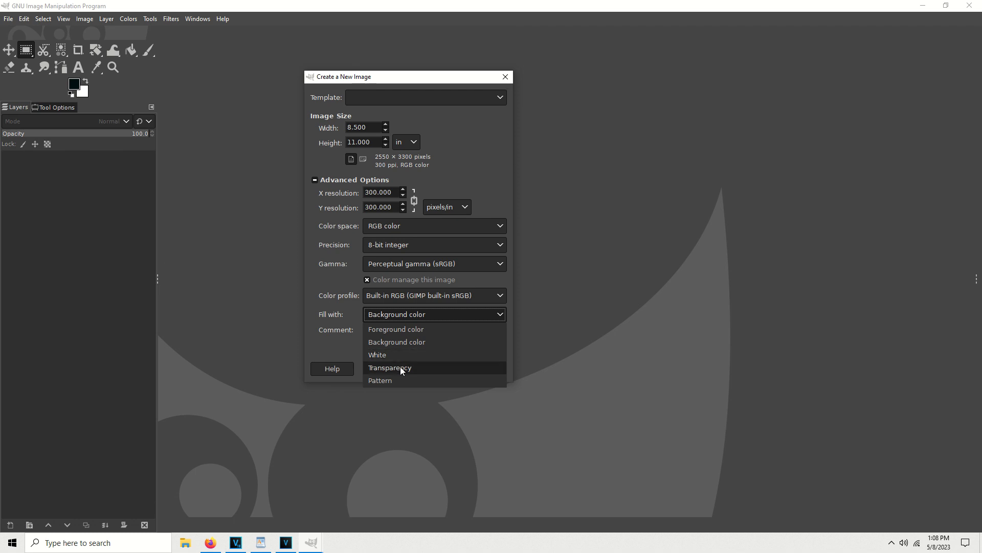
mouse_move(395, 374)
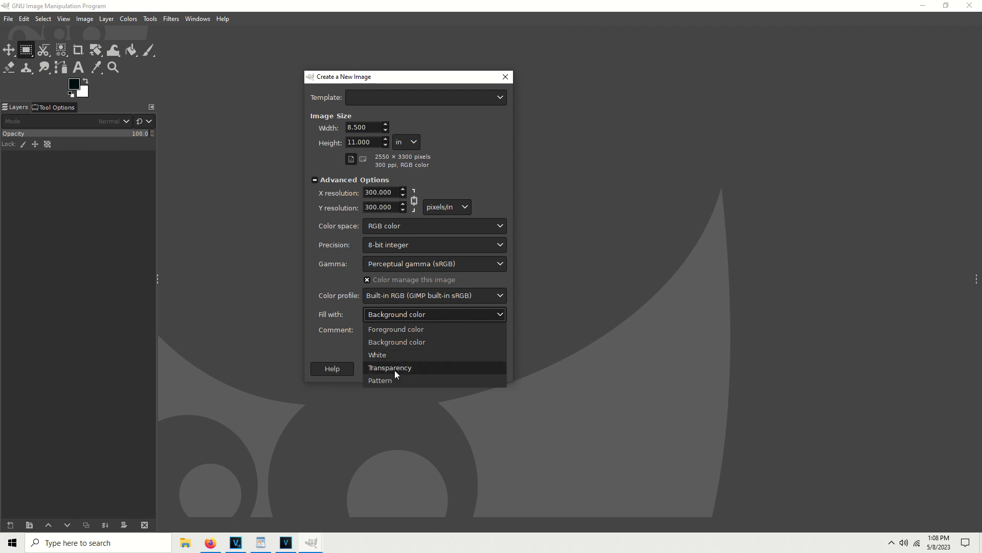
mouse_move(398, 357)
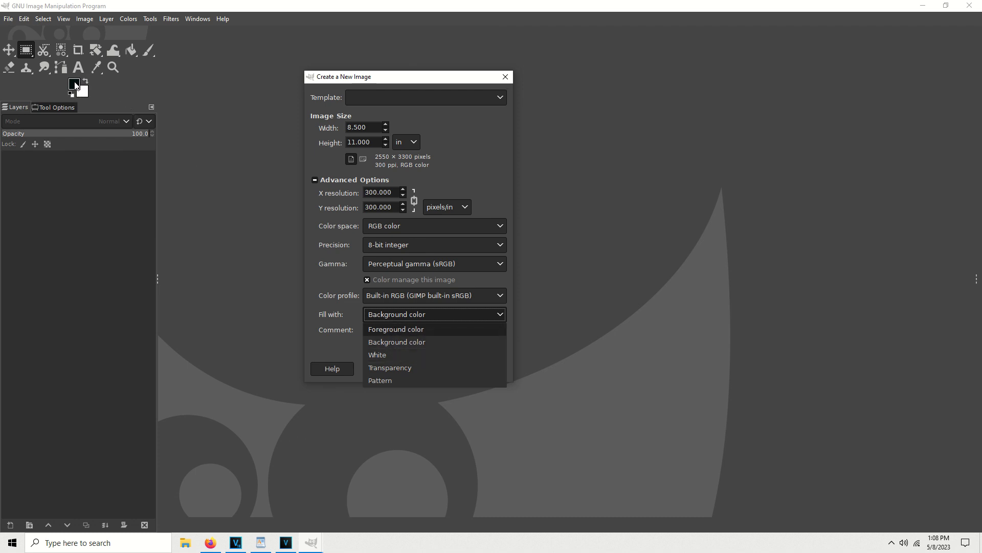
mouse_move(83, 92)
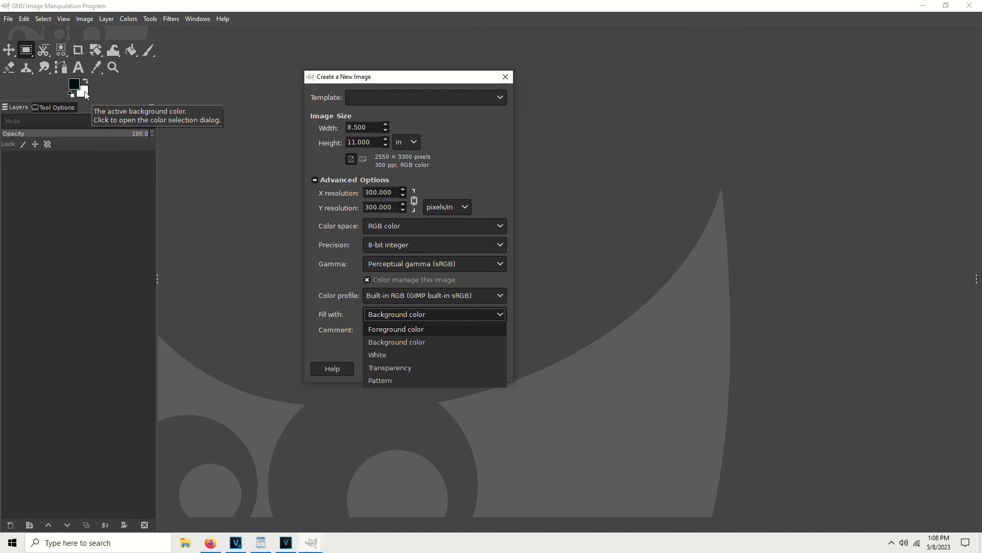
Pick red for the foreground colour and confirm black for the background.
left_click(73, 82)
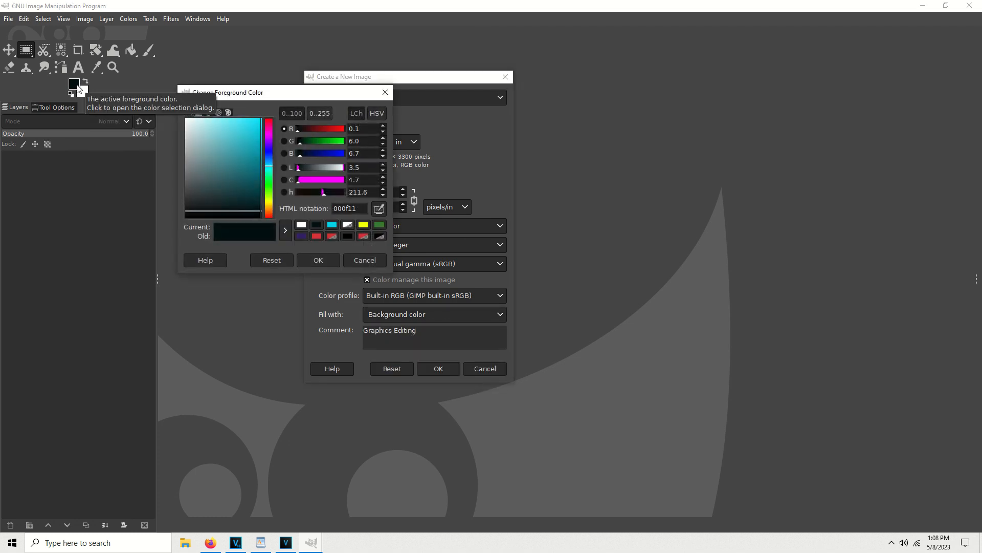
mouse_move(270, 204)
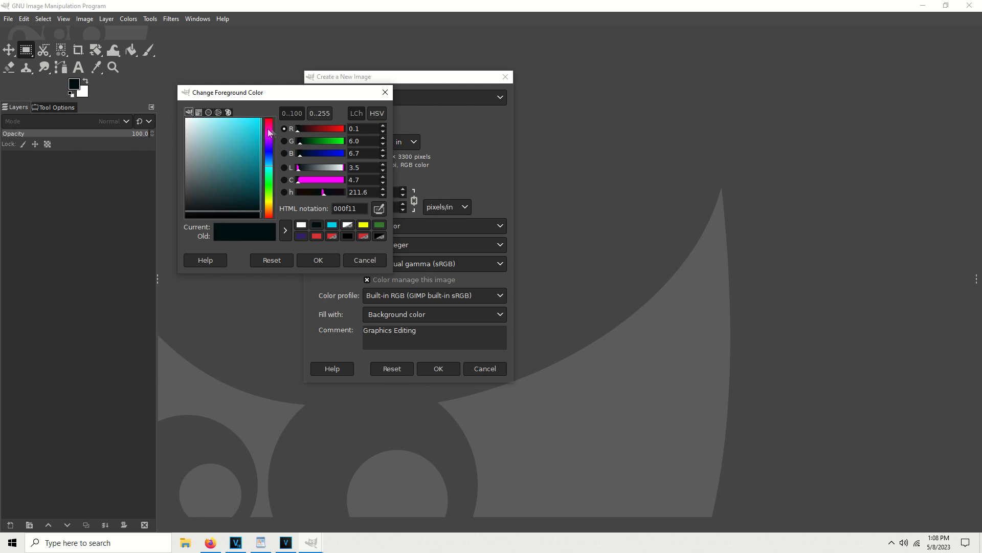
left_click(271, 146)
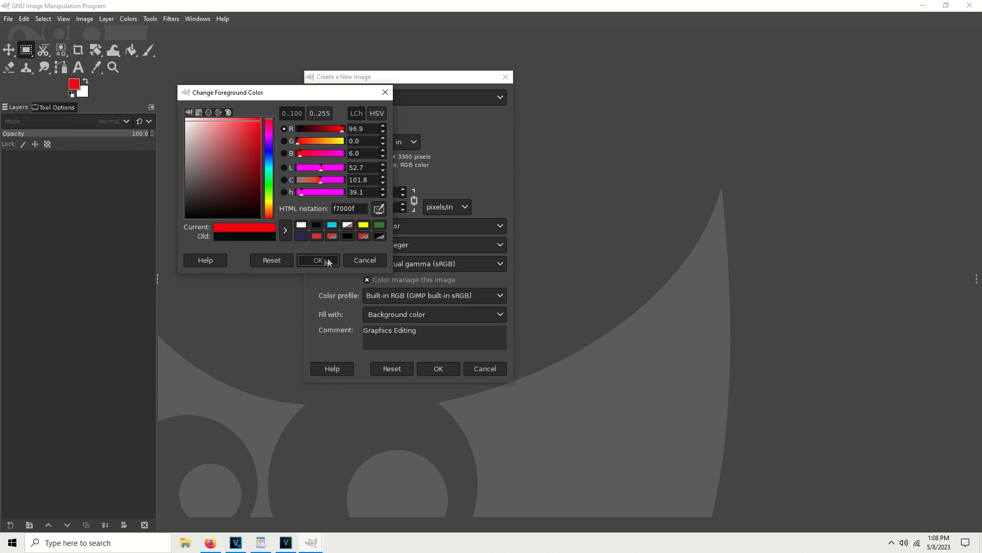
left_click(318, 259)
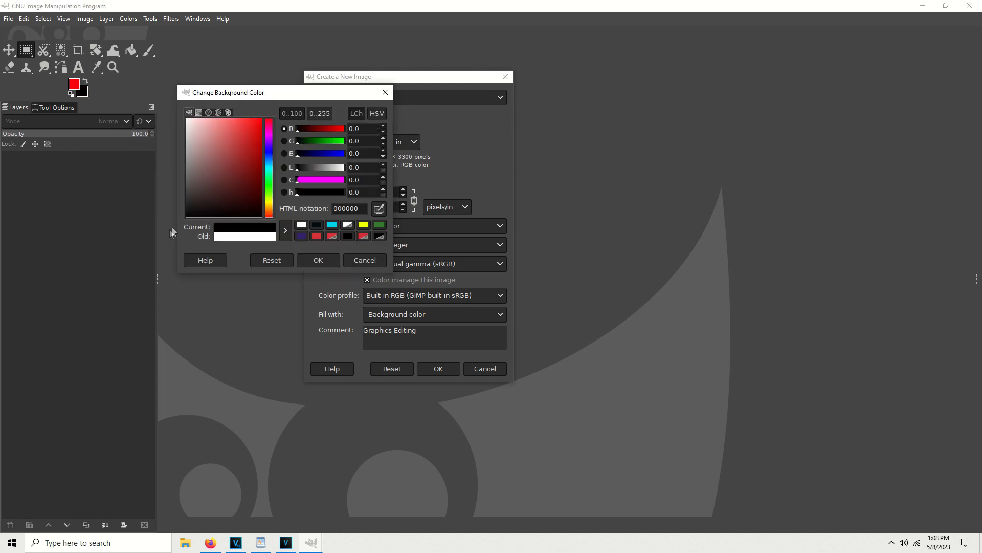
left_click(364, 260)
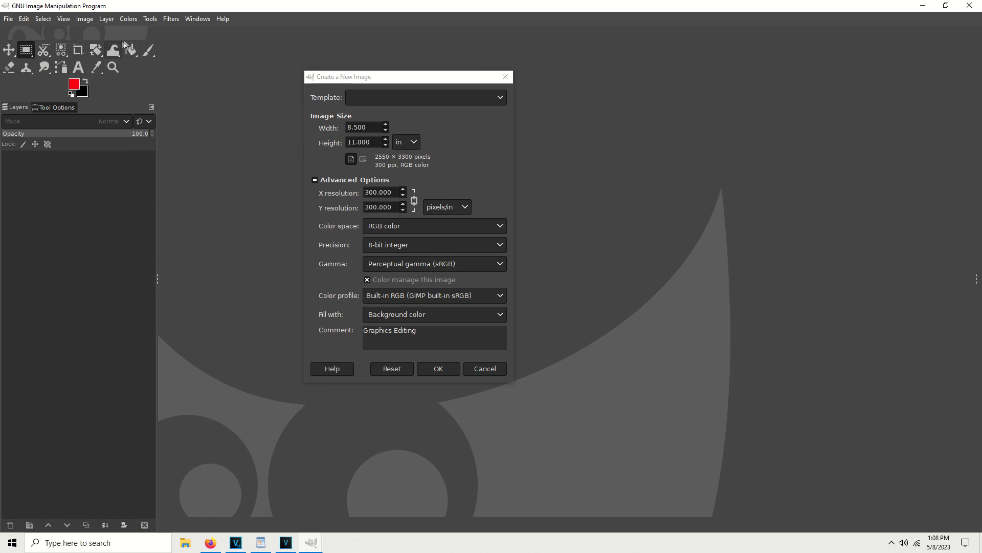
mouse_move(7, 50)
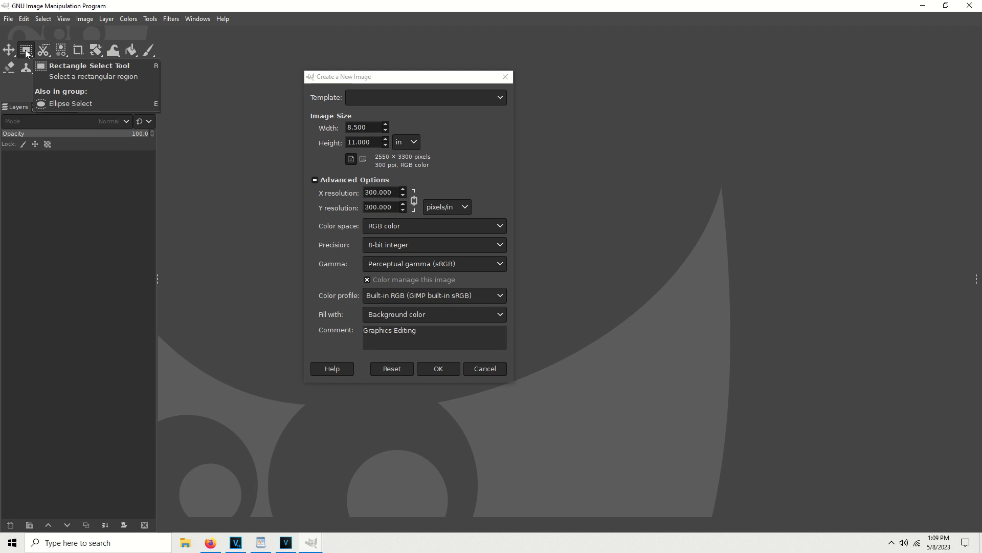
mouse_move(42, 49)
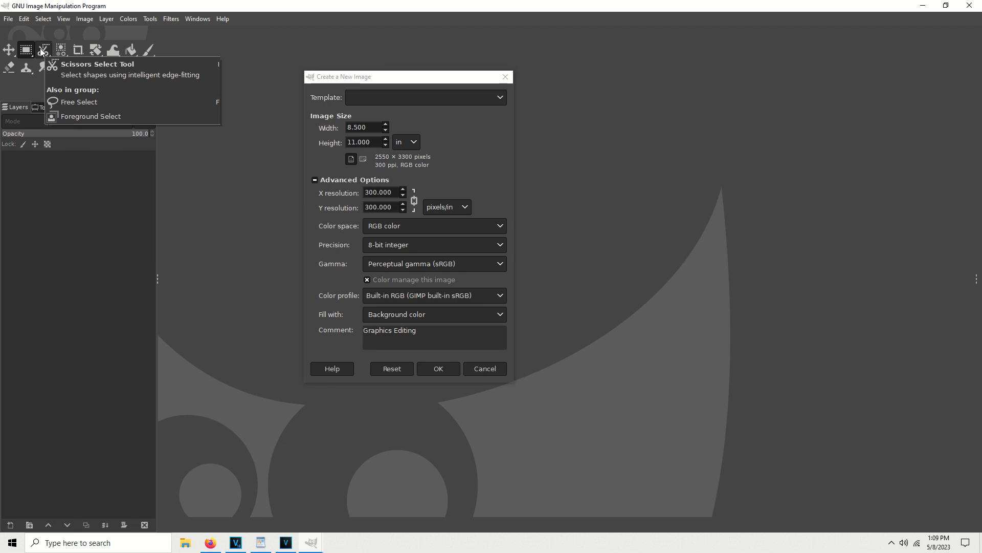
mouse_move(44, 50)
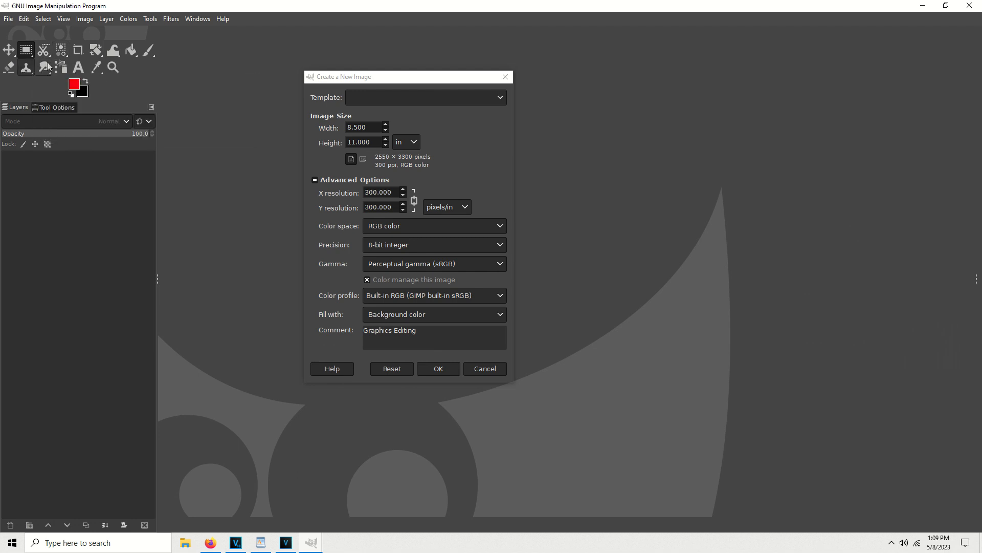
mouse_move(79, 49)
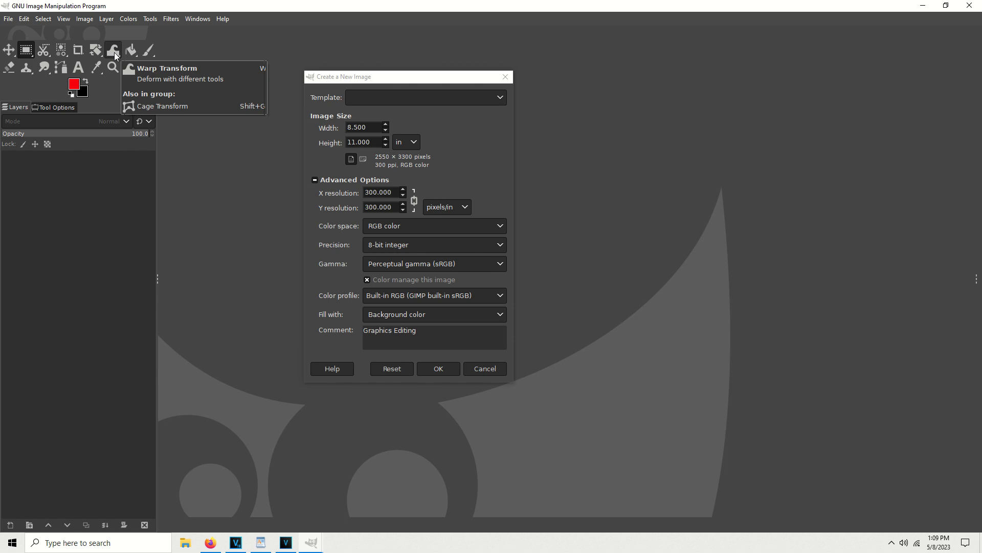
mouse_move(132, 51)
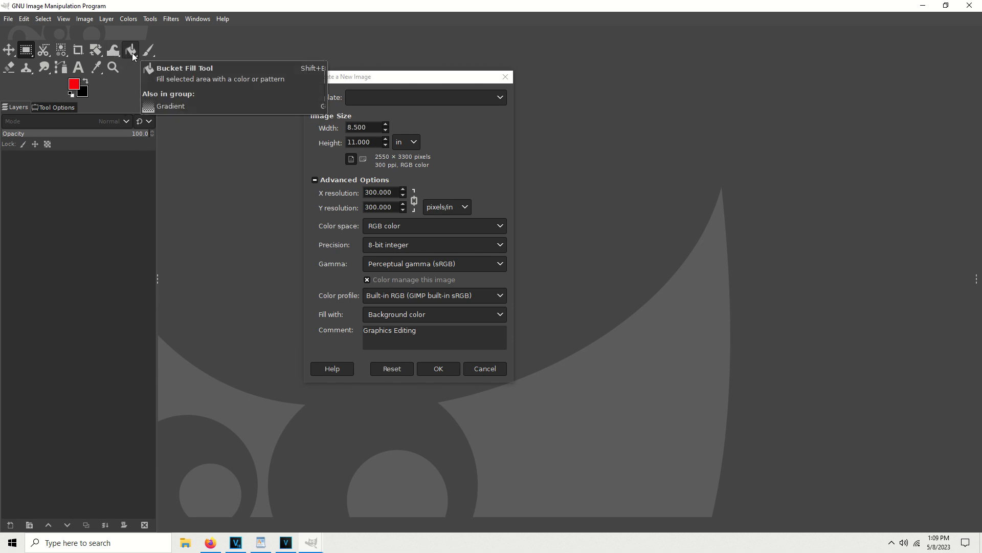
mouse_move(149, 84)
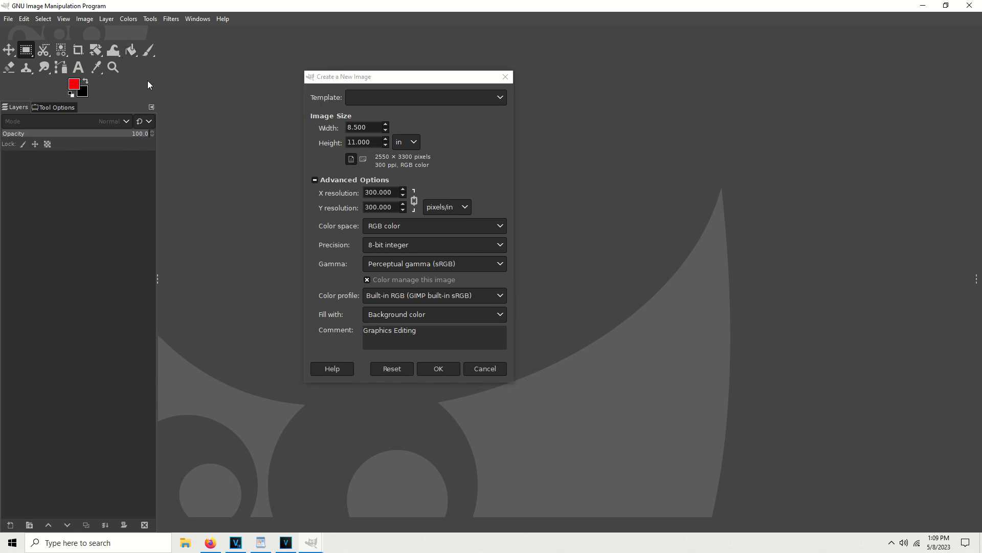
mouse_move(132, 51)
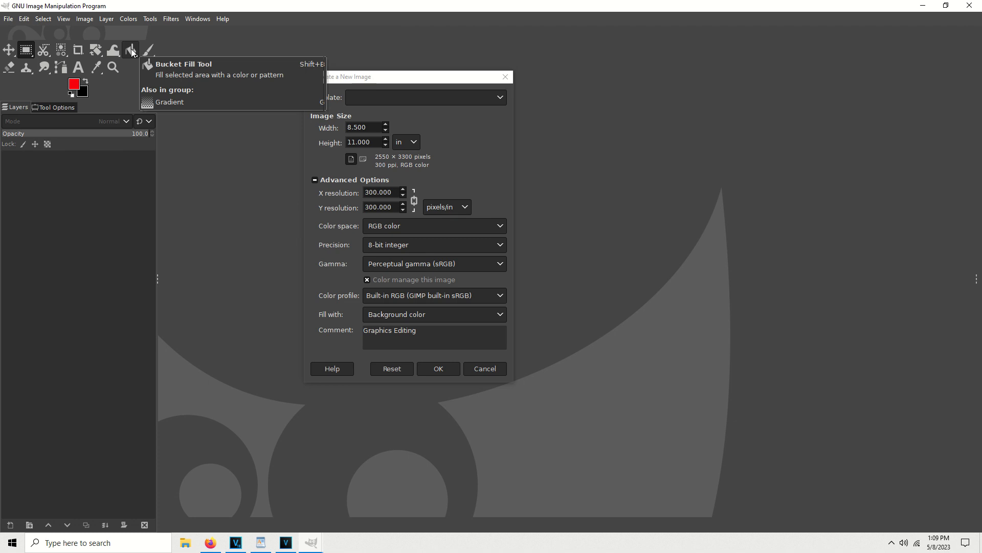
mouse_move(148, 50)
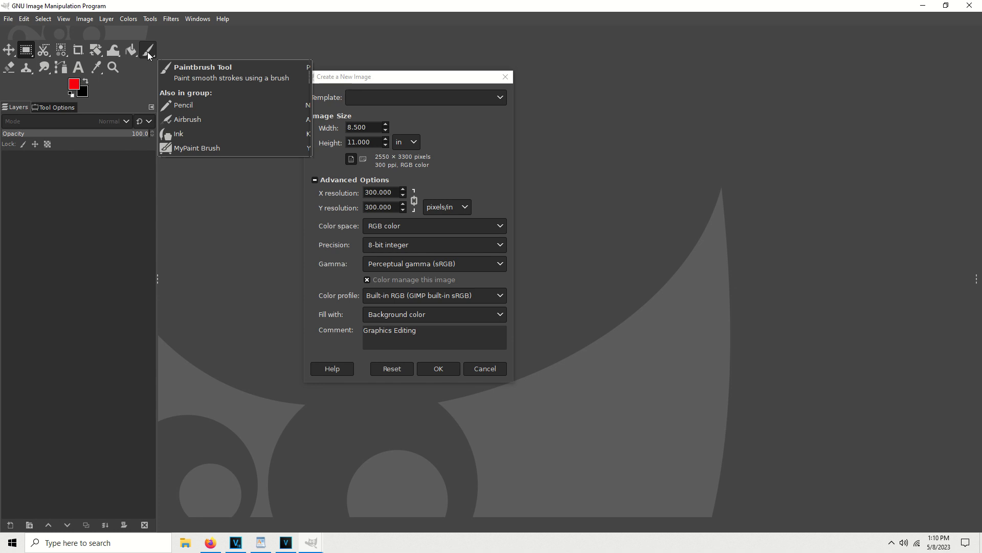
mouse_move(8, 65)
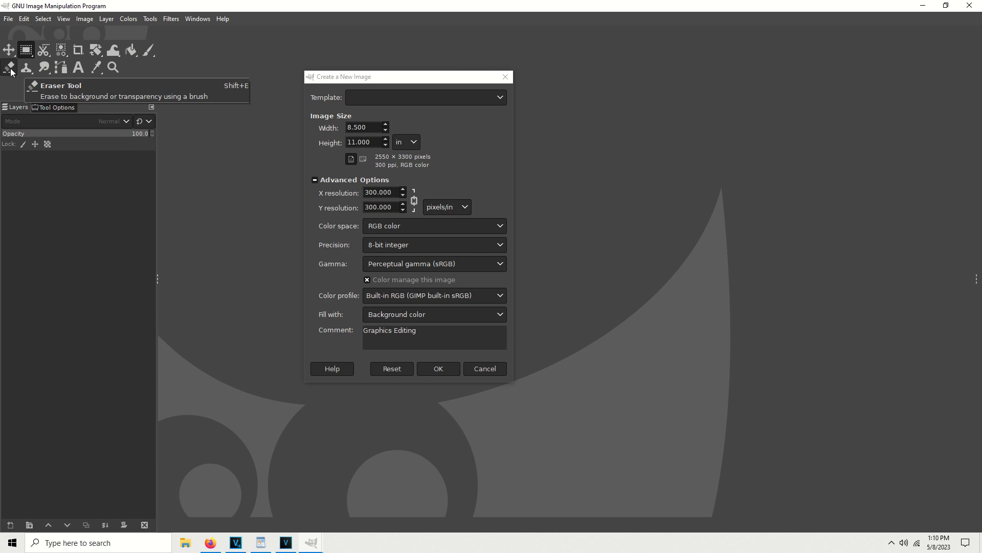
mouse_move(27, 67)
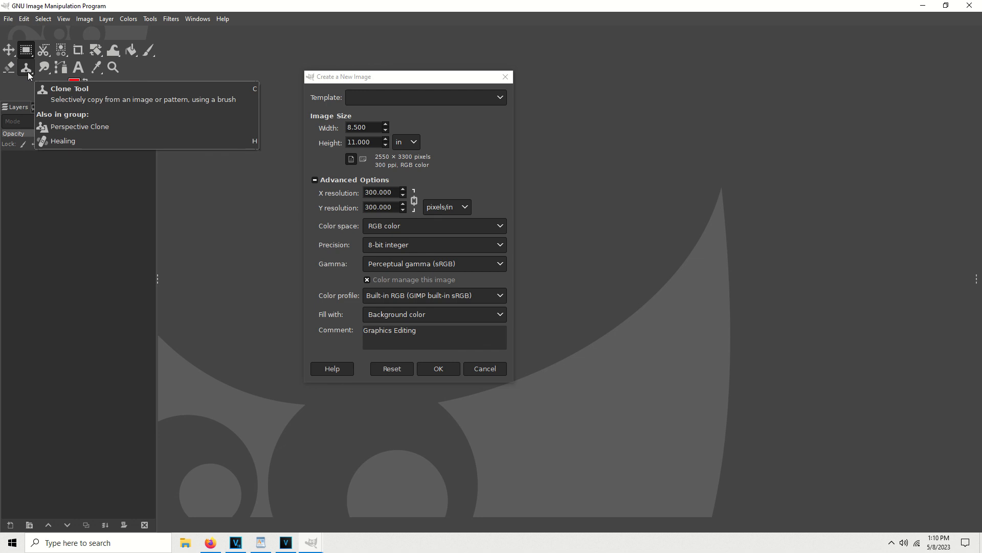
mouse_move(41, 67)
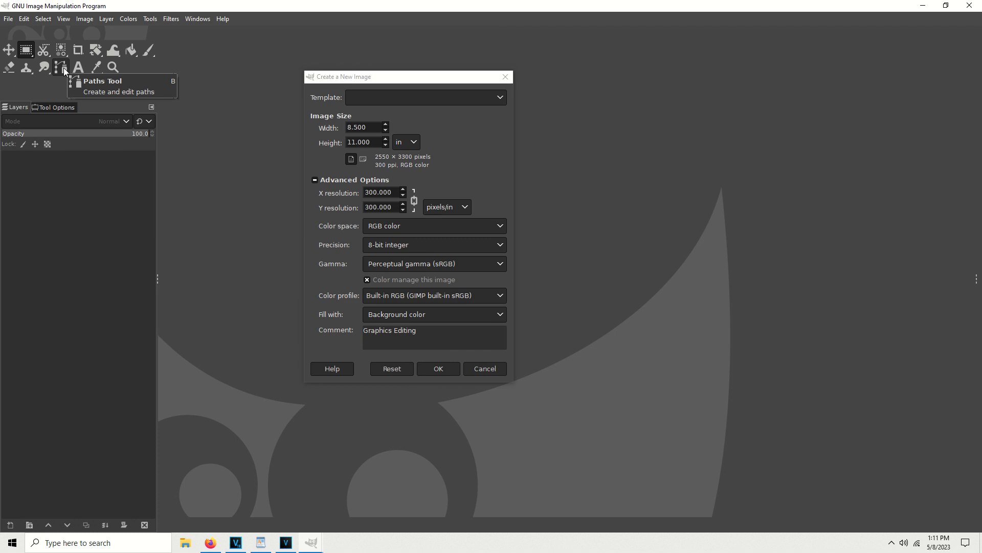
mouse_move(77, 66)
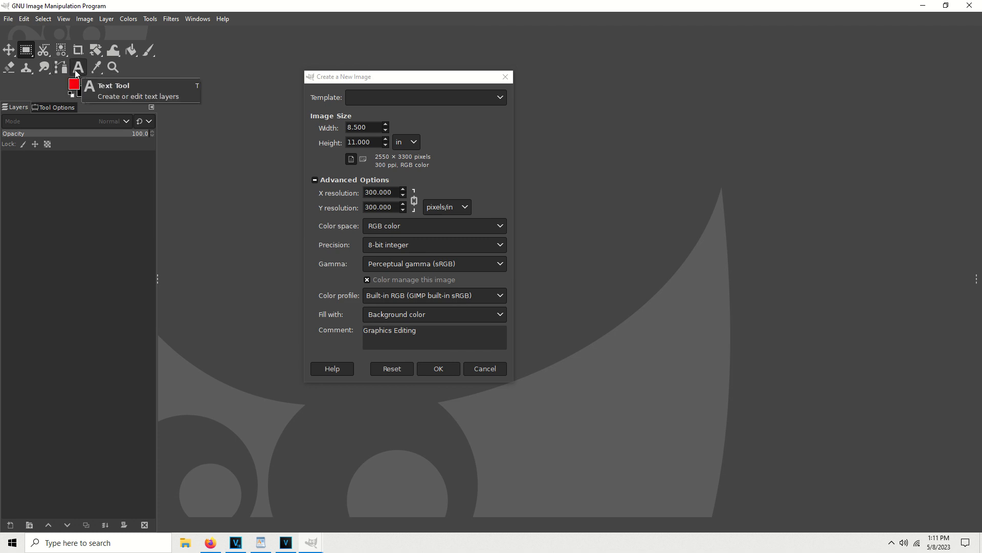
mouse_move(91, 82)
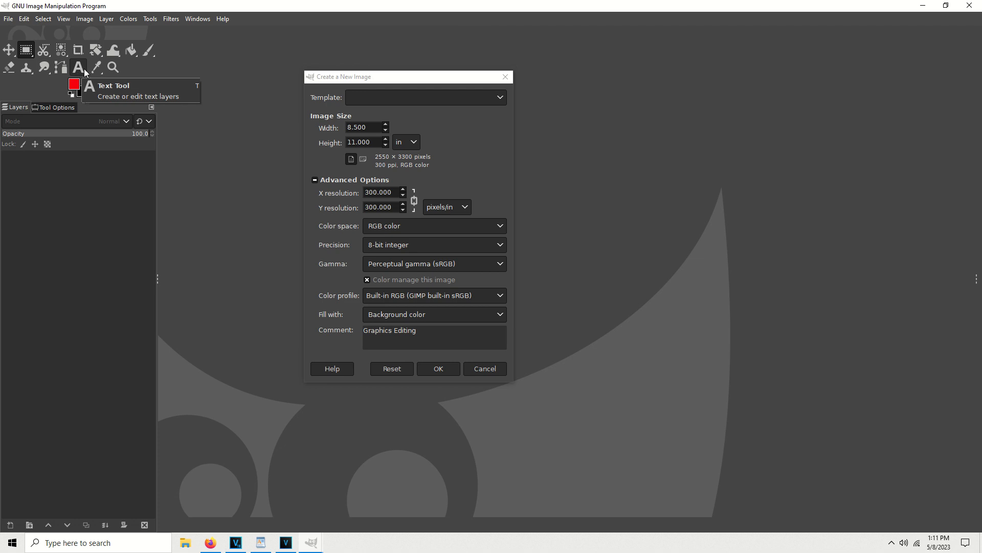
mouse_move(96, 68)
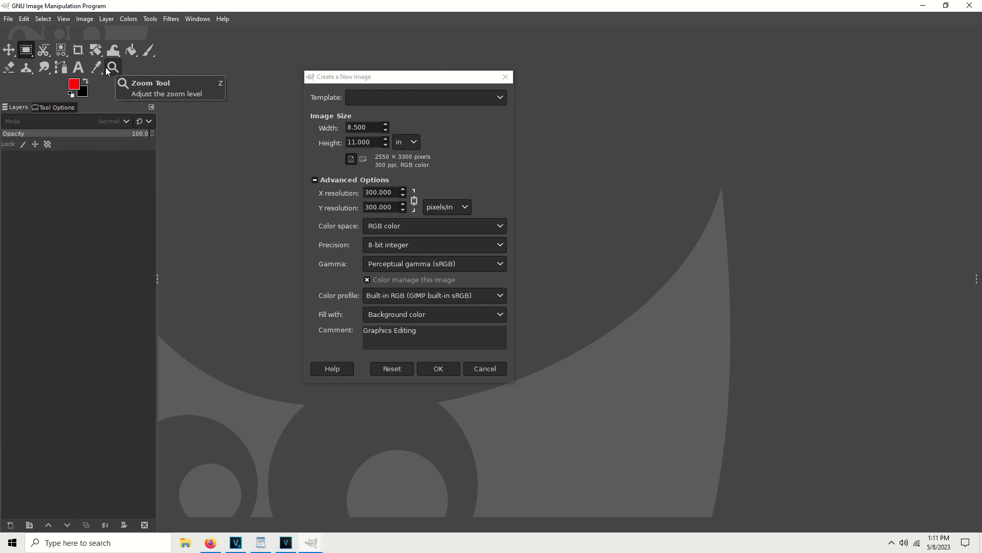
mouse_move(95, 67)
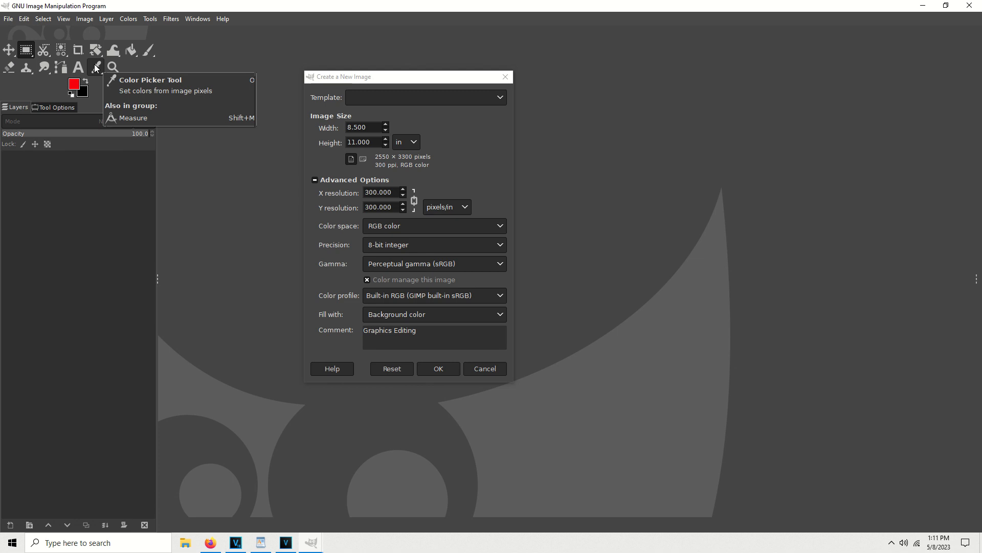
Reopen the foreground colour chooser and close it, leaving red unchanged.
left_click(72, 85)
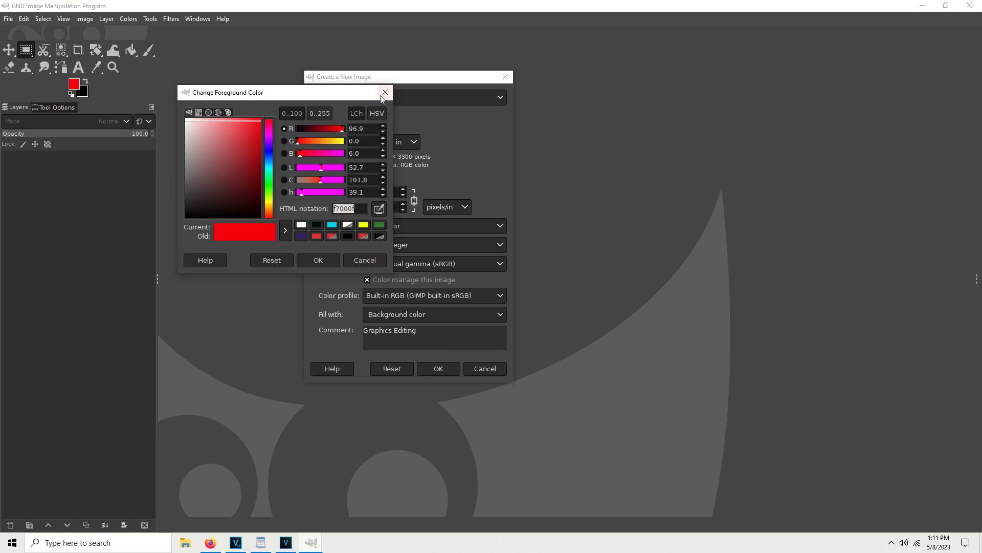
left_click(385, 93)
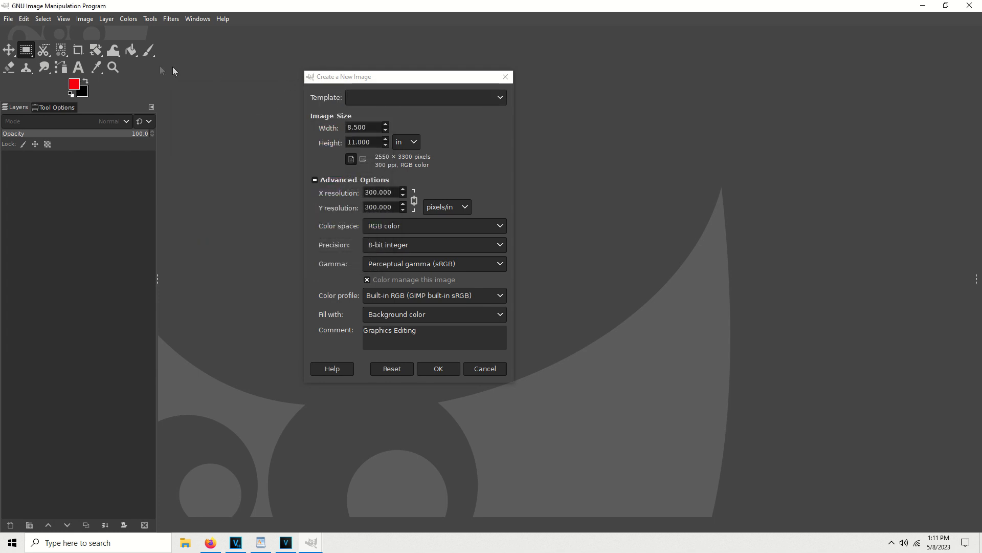
mouse_move(113, 67)
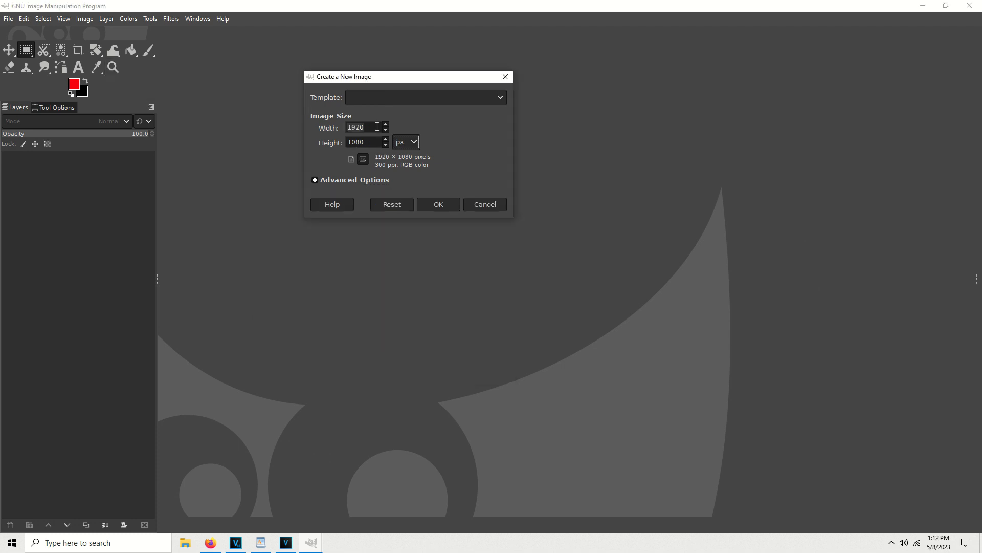
Create a 500×500 pixel image, setting the fill in Advanced Options to white.
type("500")
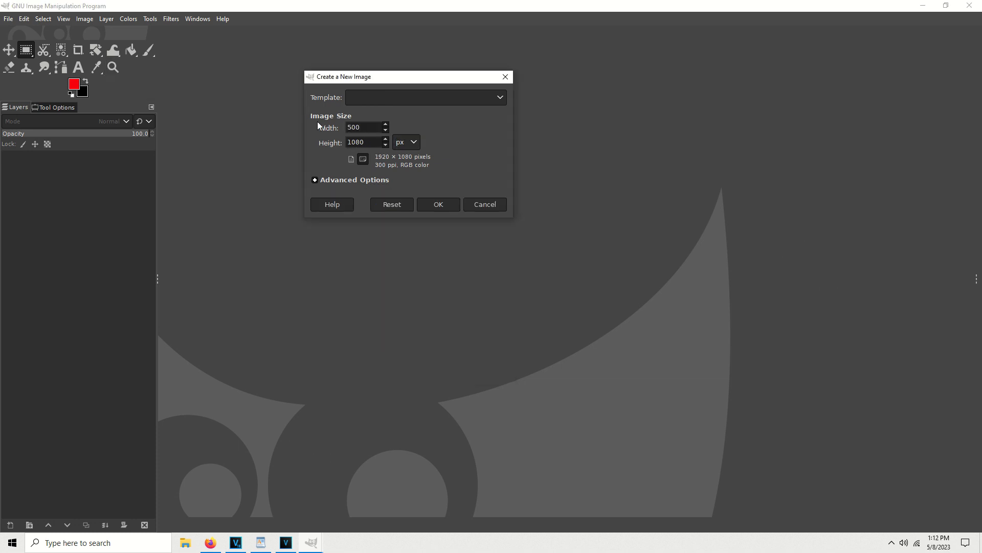
type("500")
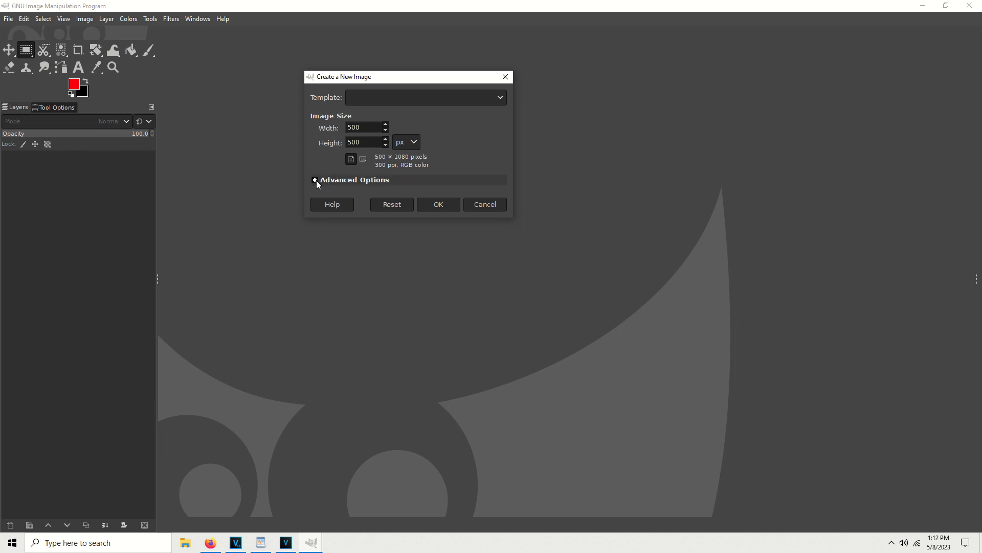
left_click(363, 143)
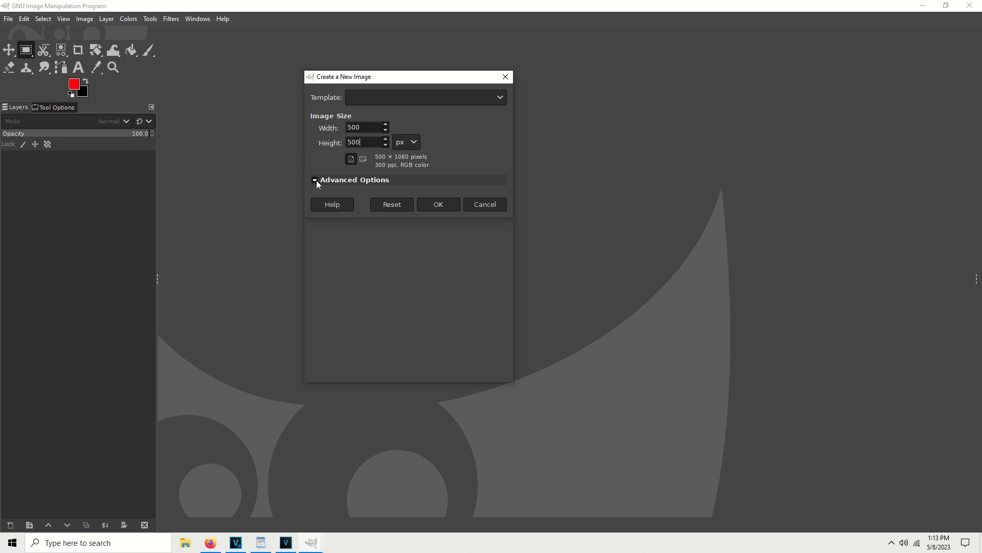
left_click(315, 179)
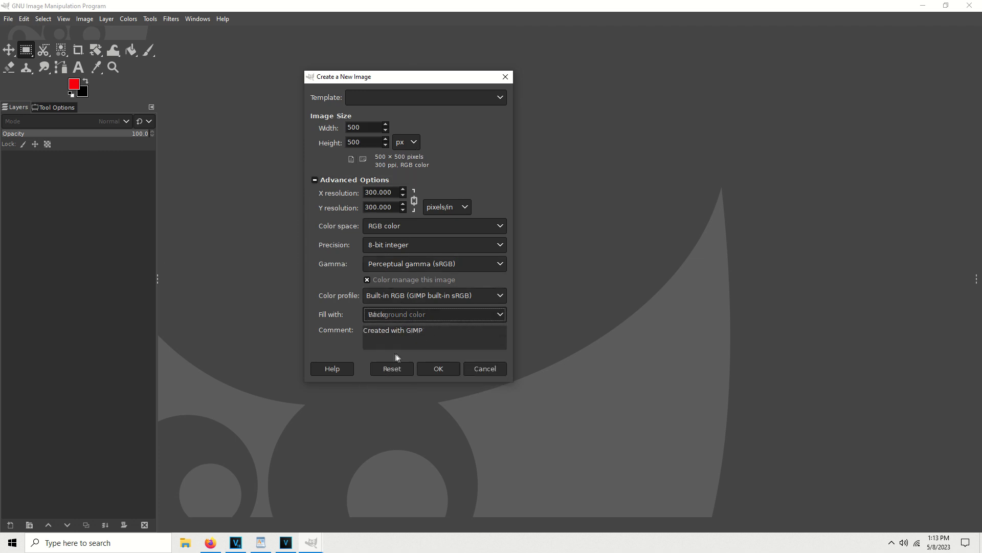
left_click(438, 368)
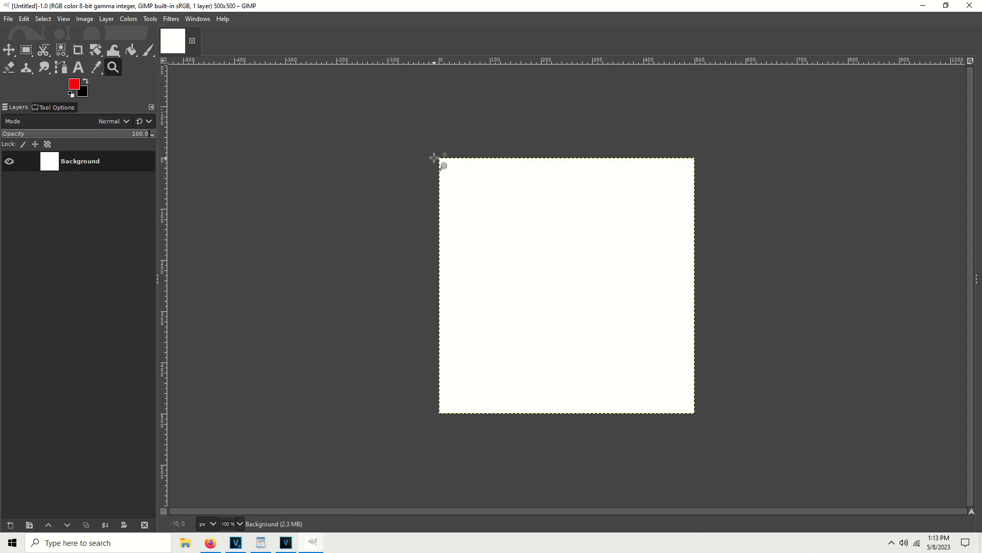
mouse_move(437, 154)
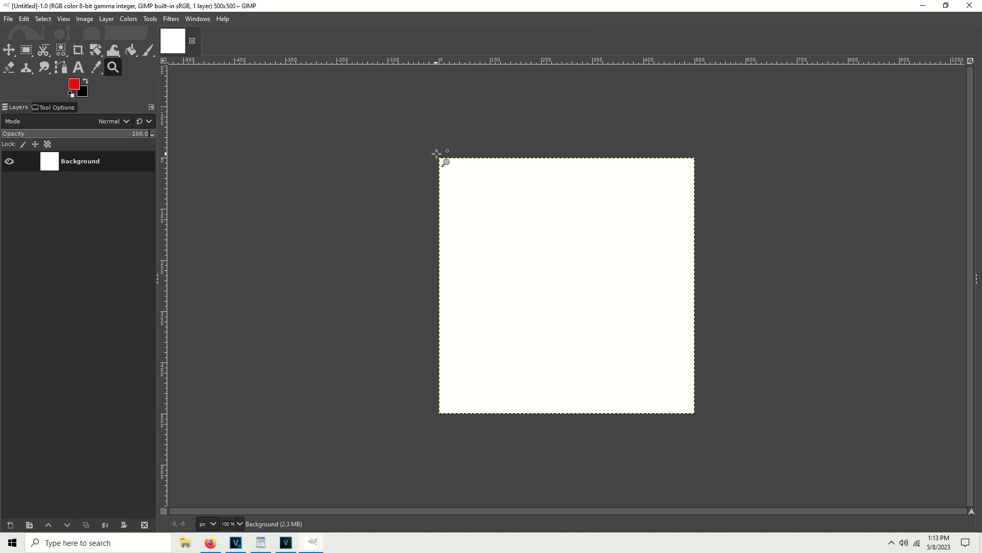
Zoom into the canvas and bucket-fill it with a muted purple.
left_click_drag(439, 162, 508, 207)
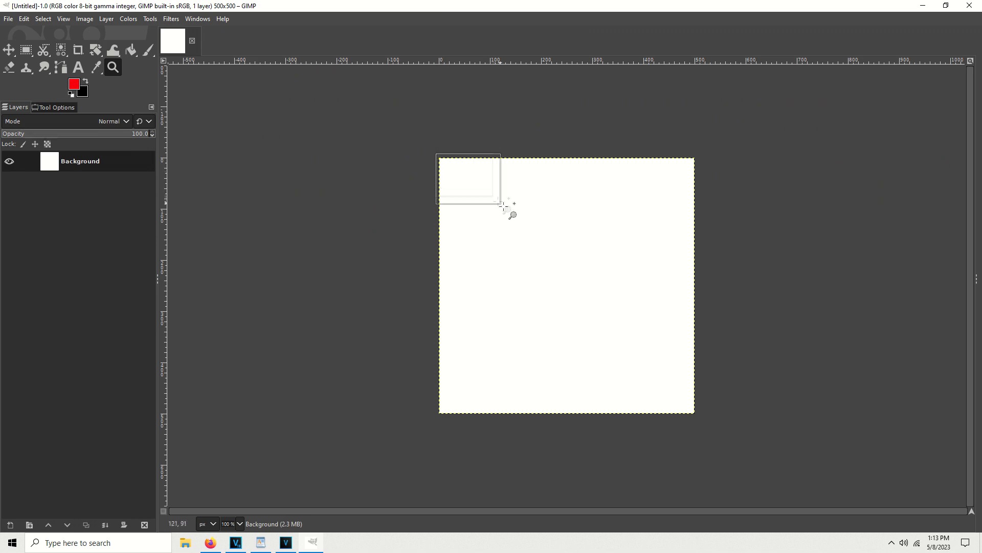
left_click_drag(505, 207, 698, 418)
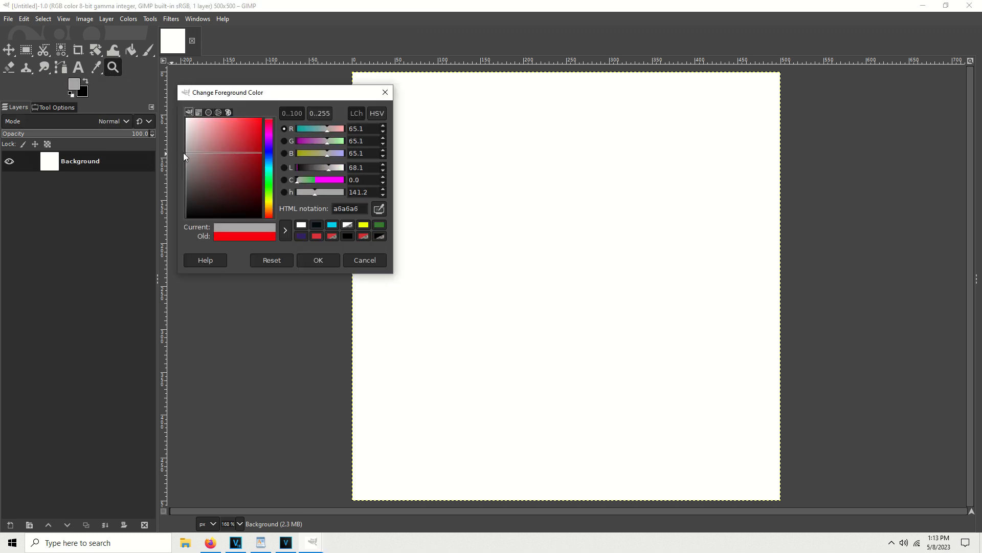
left_click(364, 260)
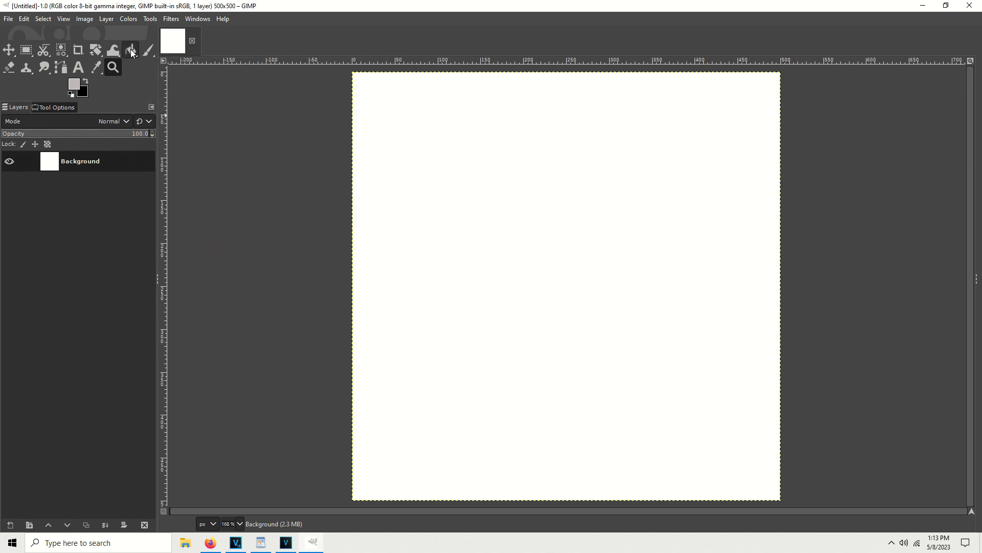
left_click(446, 144)
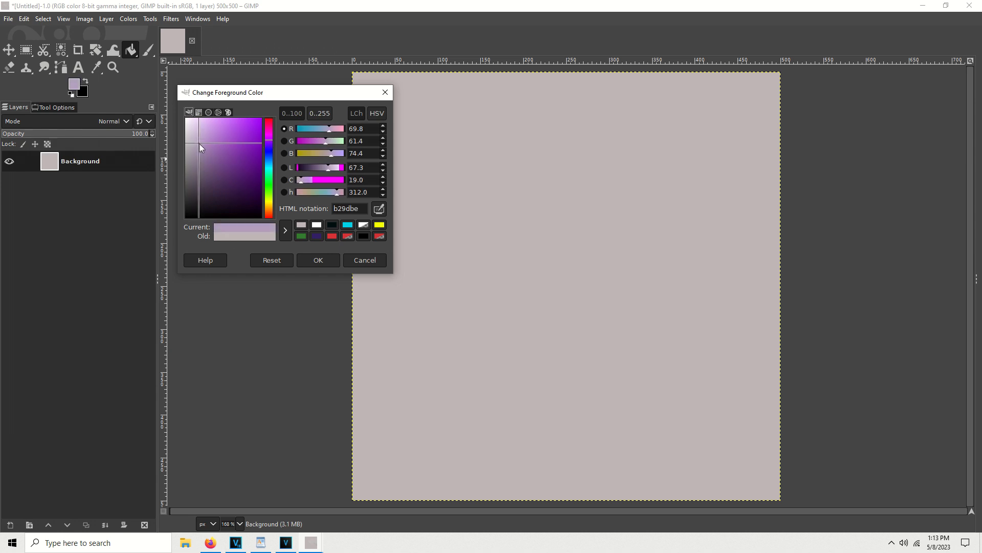
left_click(207, 152)
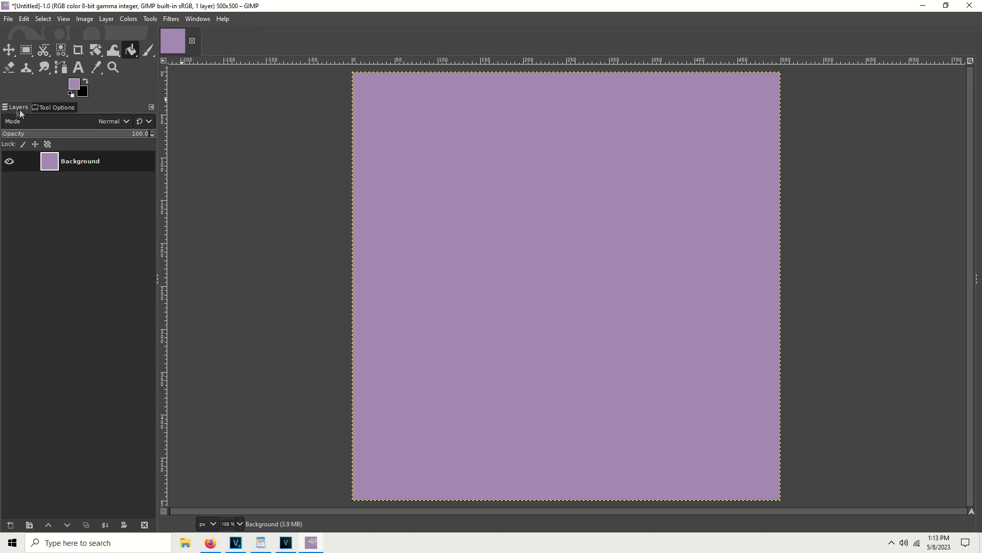
left_click(58, 107)
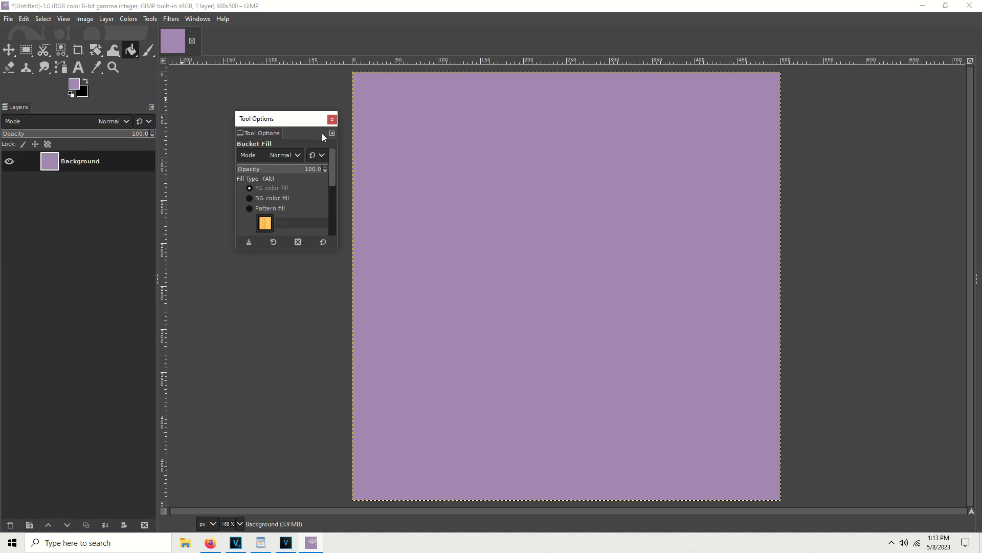
left_click(332, 119)
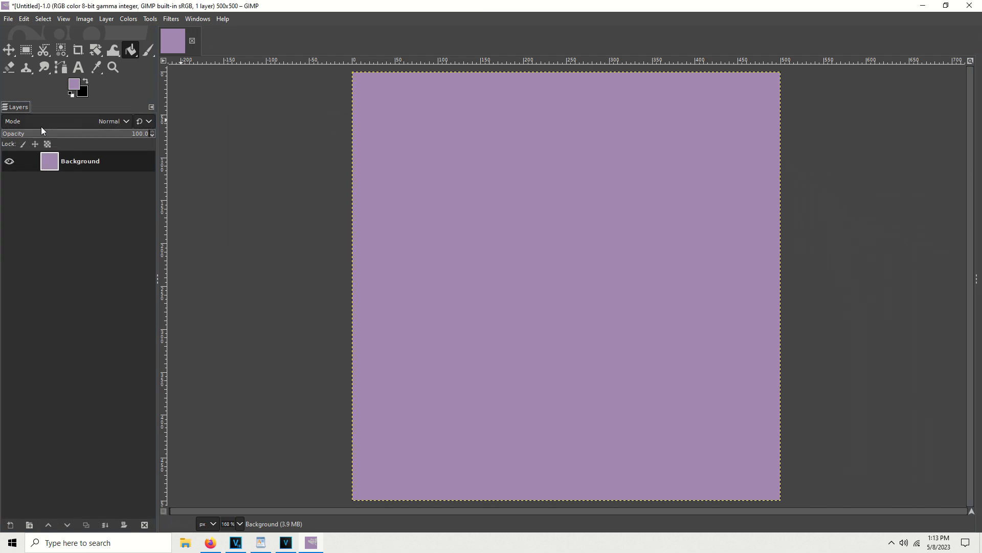
mouse_move(77, 128)
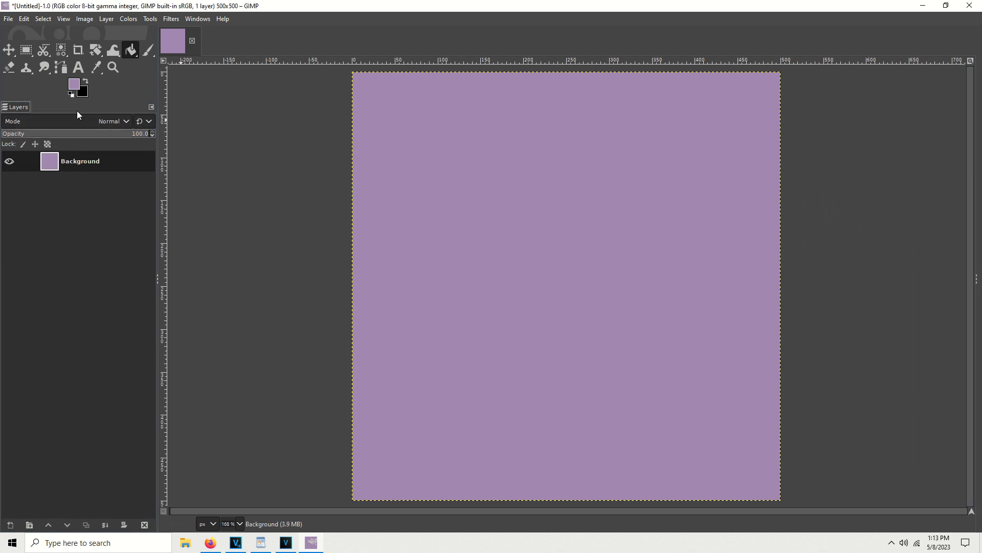
mouse_move(141, 109)
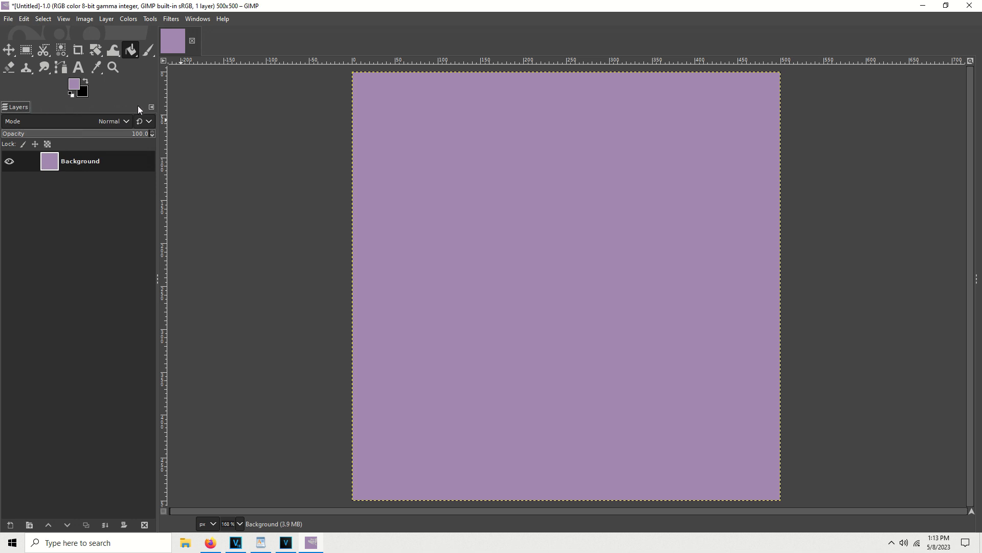
left_click(151, 106)
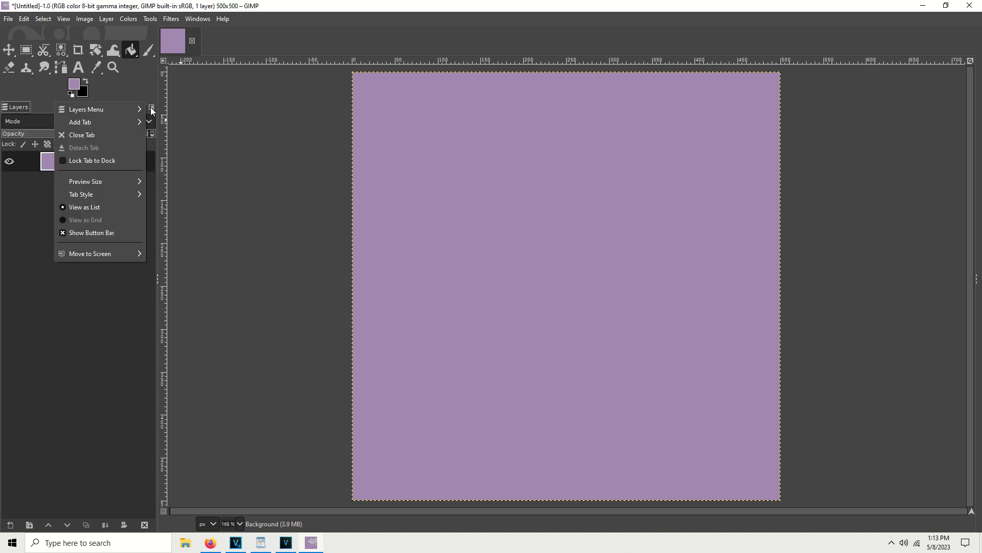
mouse_move(124, 123)
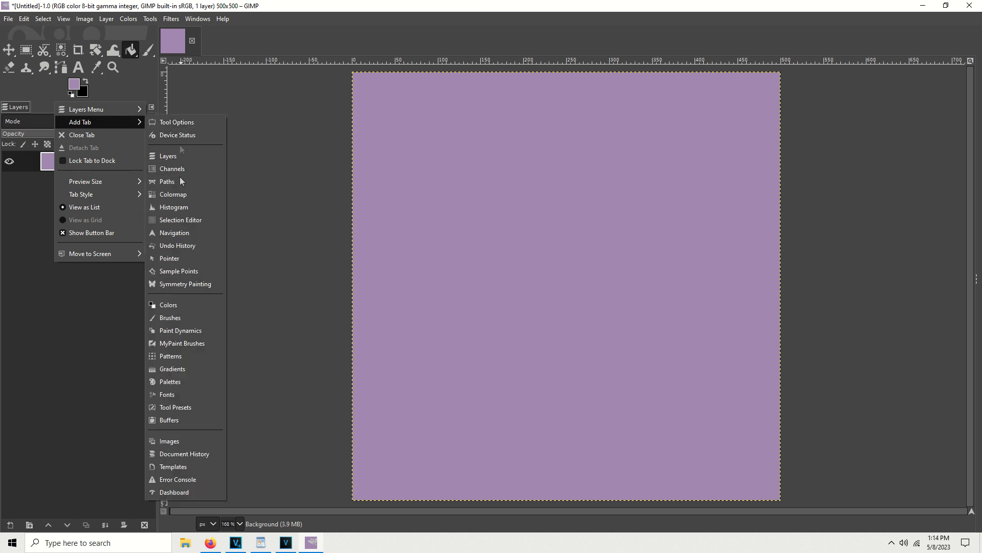
left_click(176, 122)
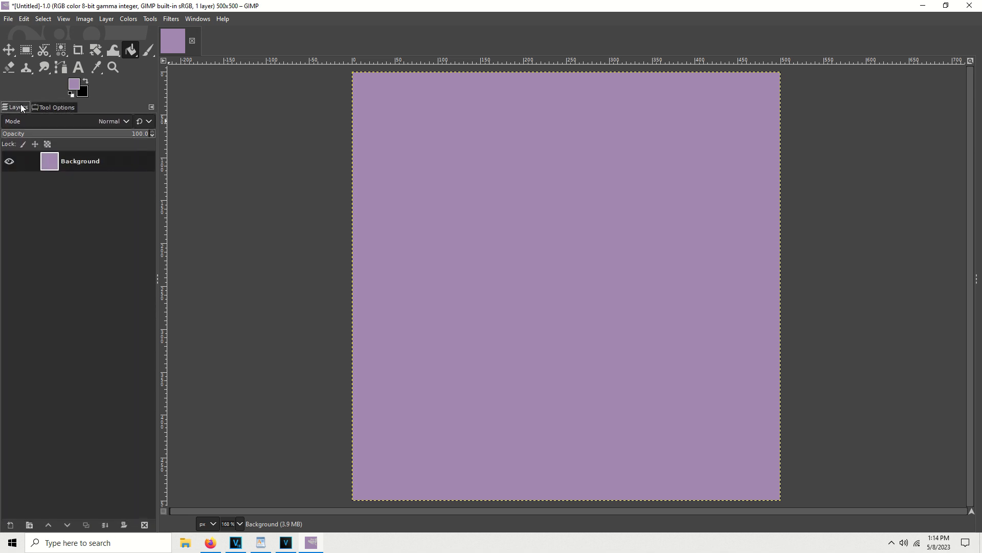
mouse_move(50, 161)
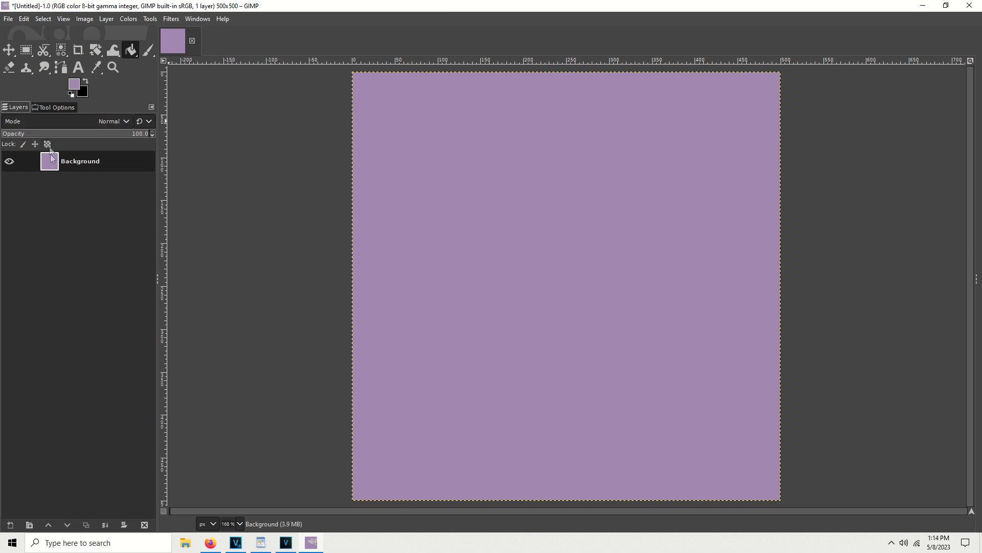
Activate the Text tool with Arial Bold at 98 px.
left_click(76, 67)
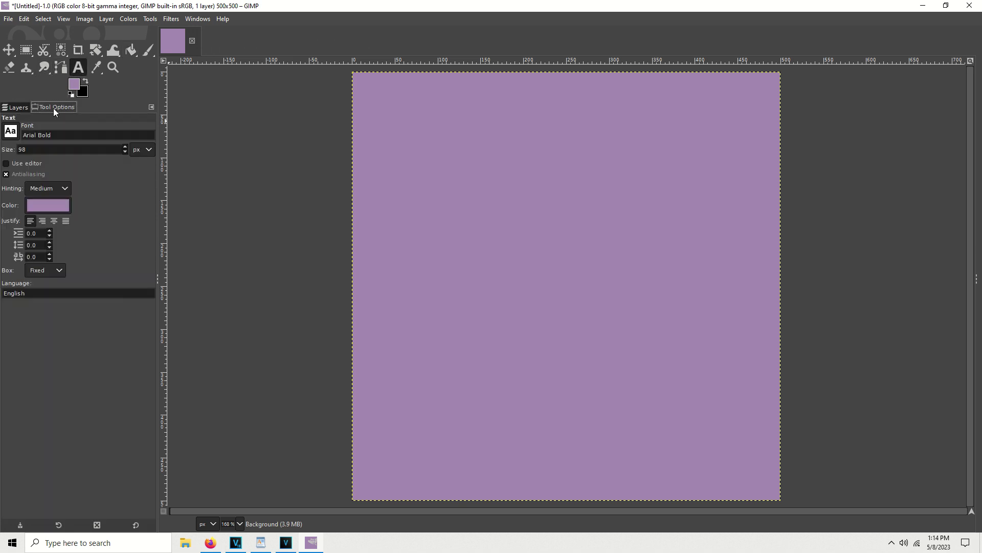
mouse_move(18, 164)
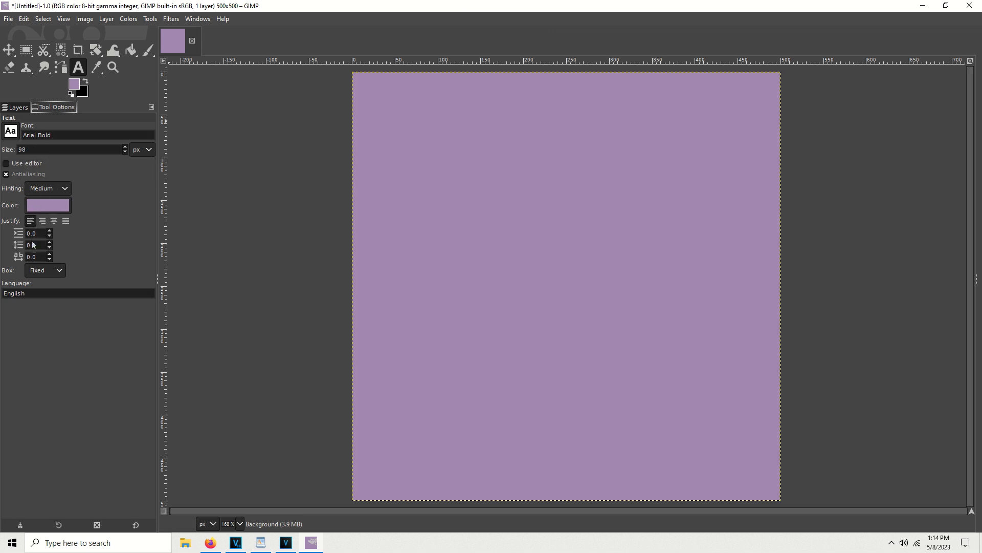
mouse_move(370, 100)
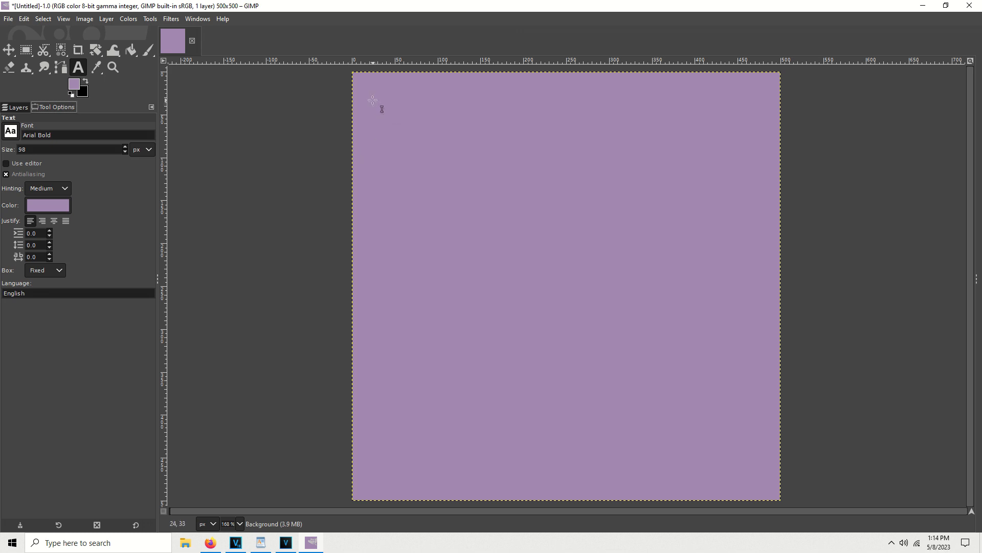
Draw a large text box, make the text white, and type 'MY FIRST IMAGE IN GIMP'.
left_click_drag(370, 92, 650, 346)
type("MYH")
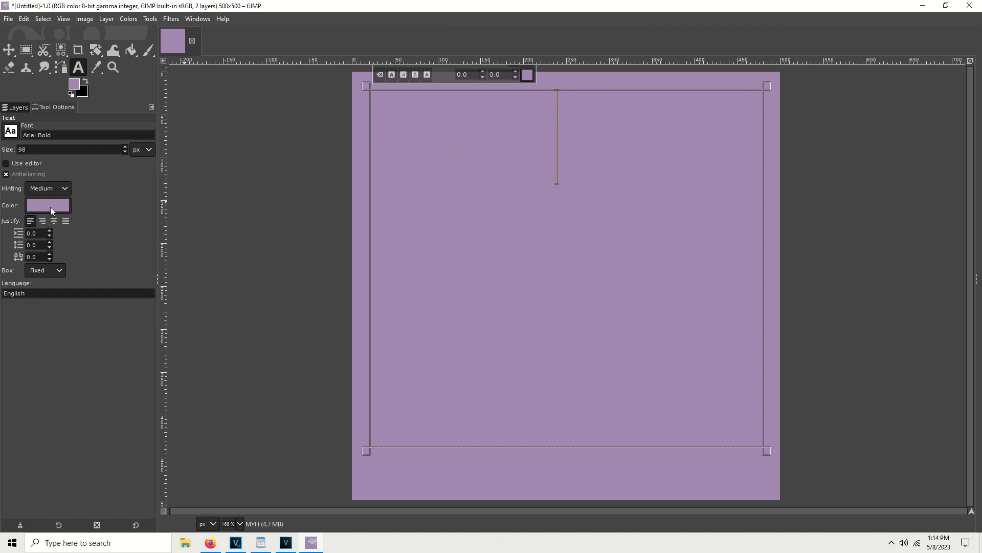
left_click(59, 205)
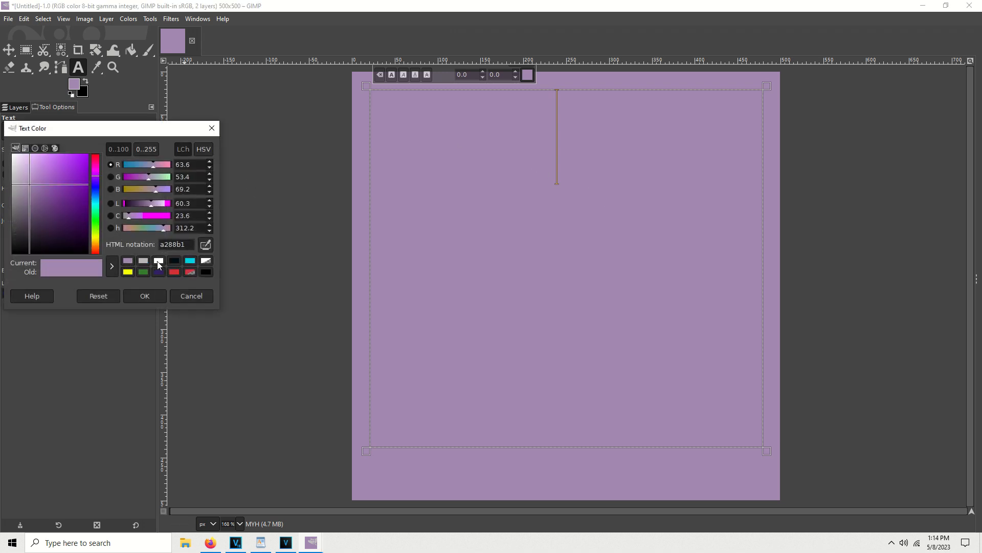
left_click(145, 296)
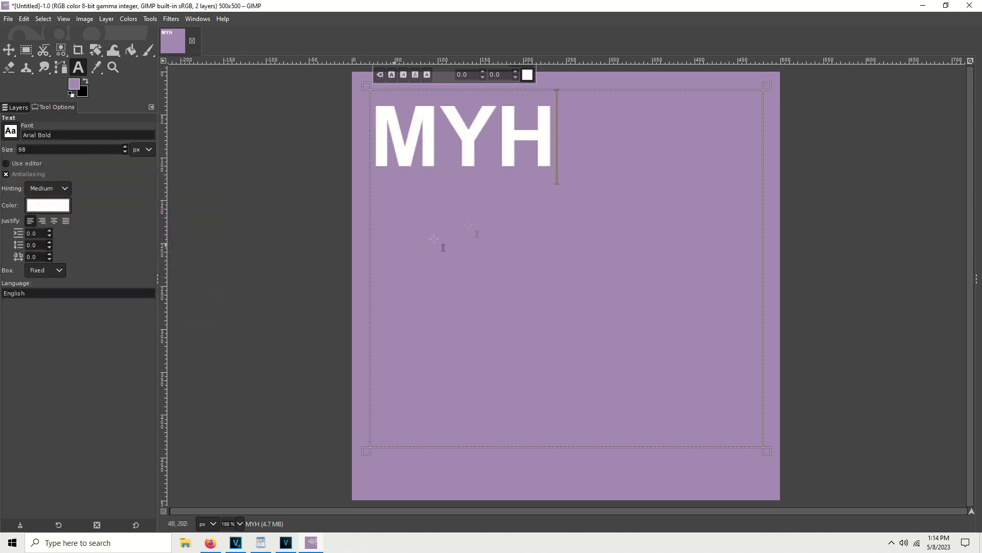
mouse_move(548, 151)
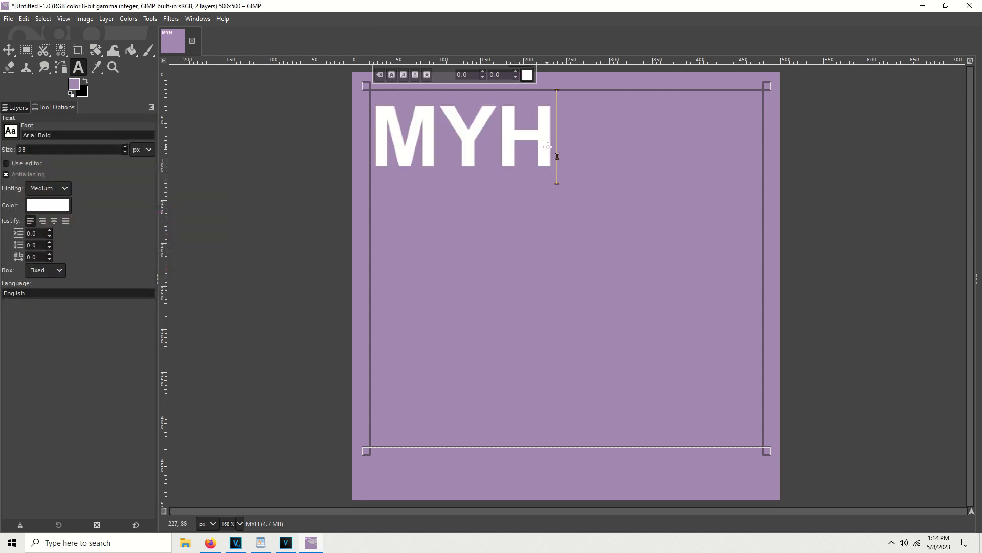
key("BackSpace")
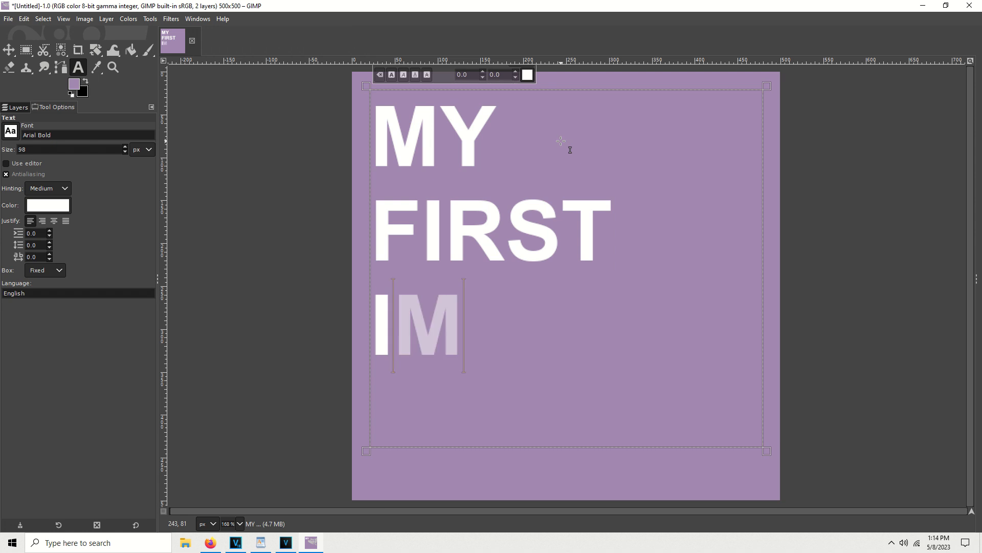
type("AGE")
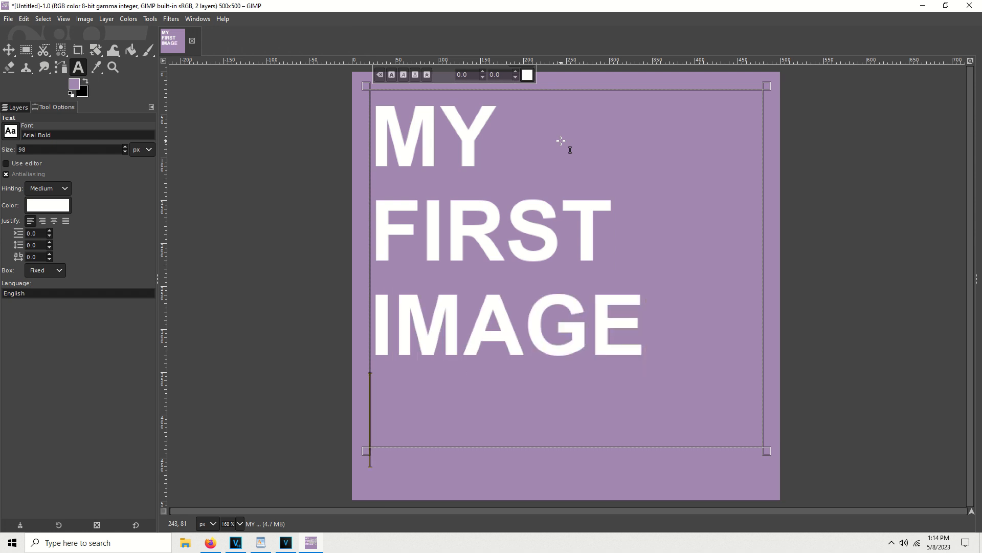
type("IN GIMP")
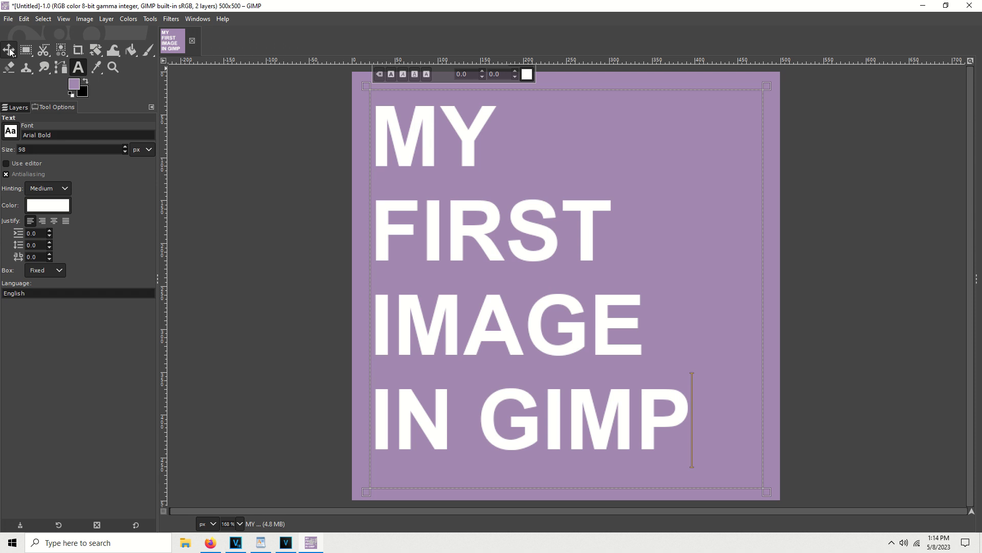
Move the title text layer right and down toward the canvas centre.
left_click(8, 49)
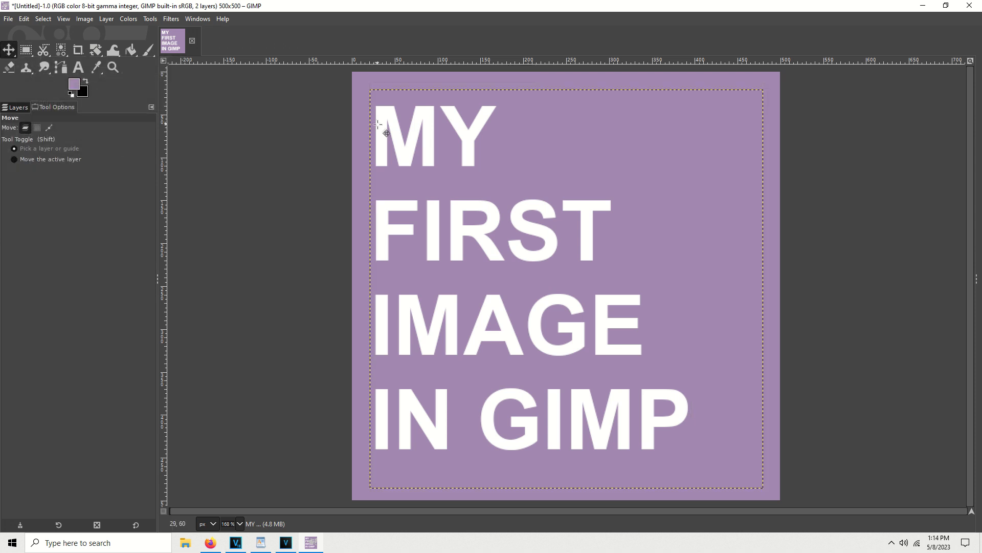
left_click_drag(387, 132, 406, 125)
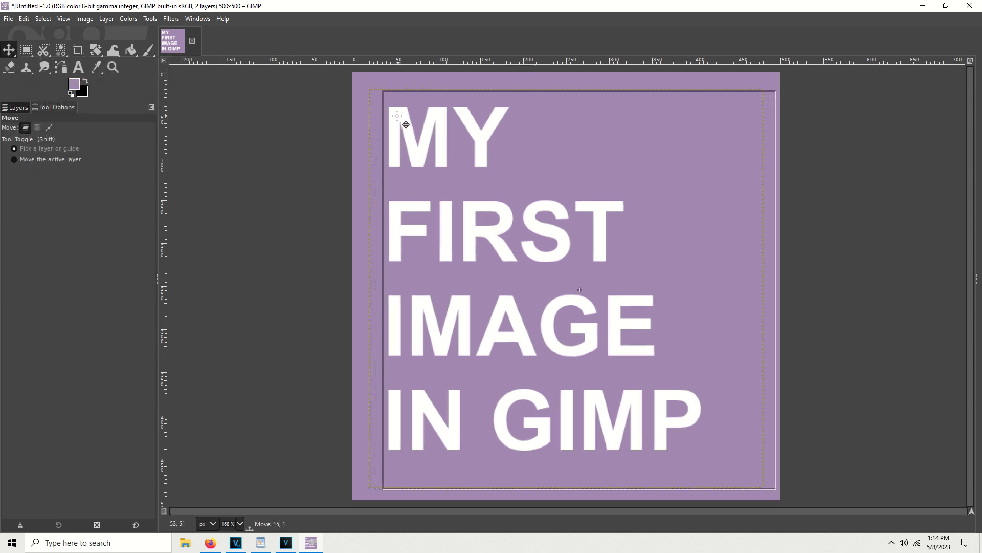
left_click(17, 107)
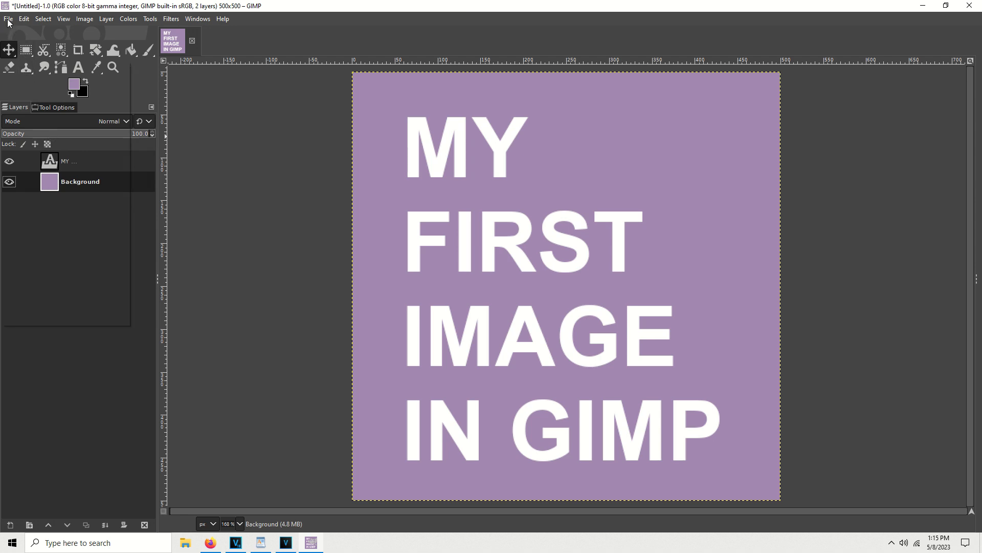
Save the image on the Desktop as the XCF file 'MY FIRST IMAGE'.
left_click(7, 19)
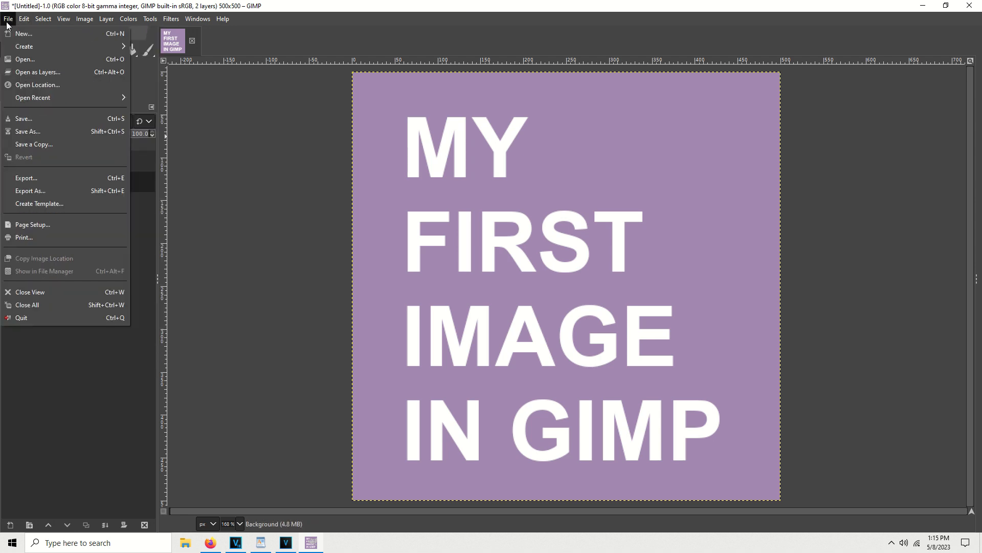
left_click(23, 118)
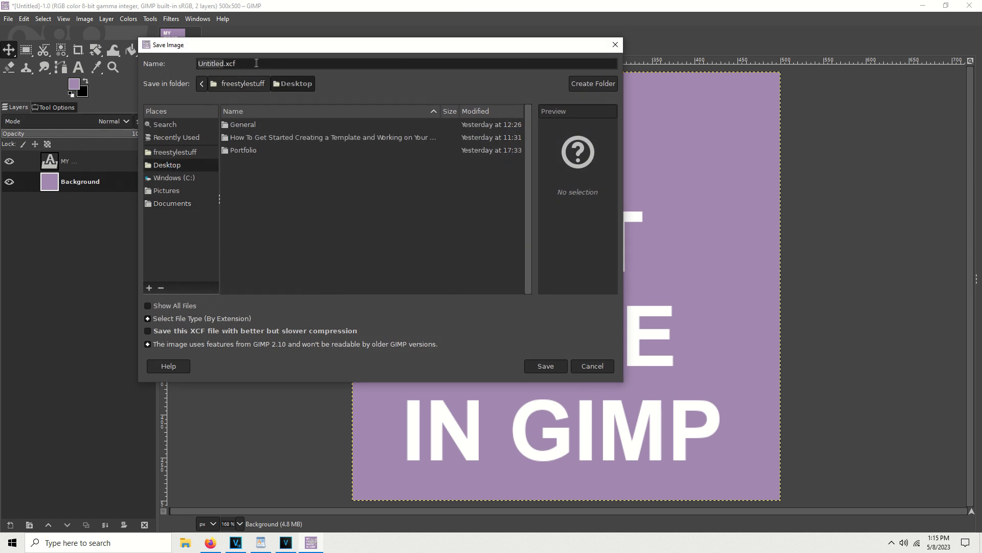
triple_click(217, 63)
type("MY FIRST ")
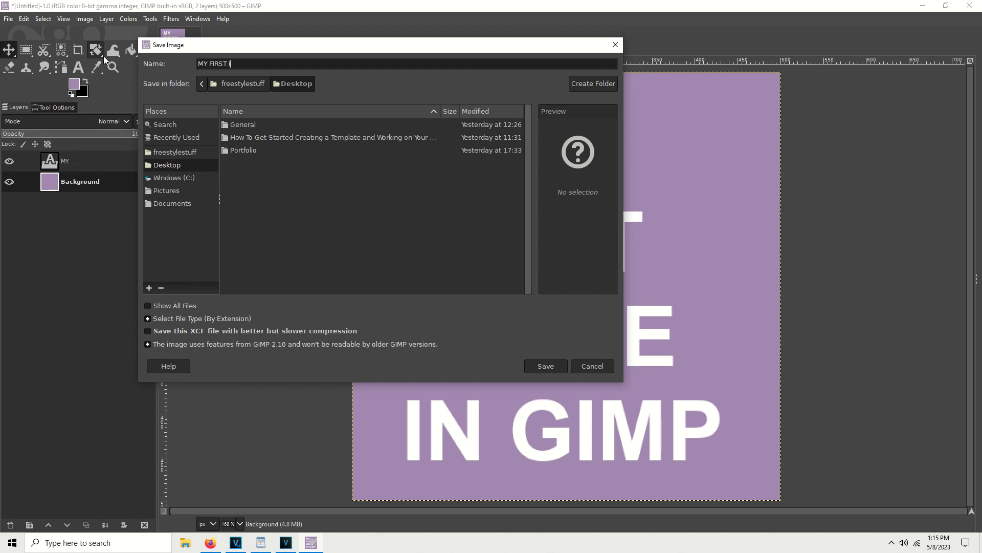
type("IMAGE")
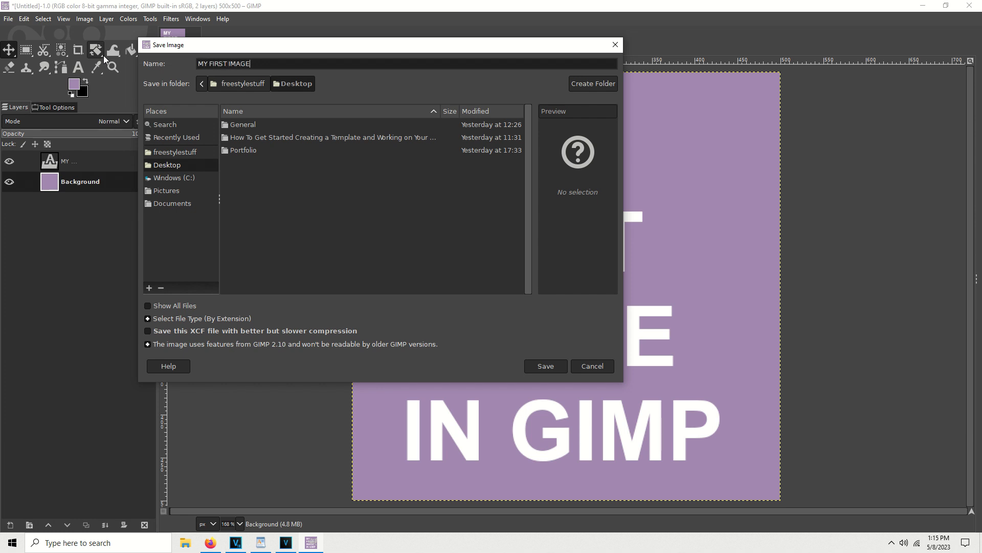
left_click(546, 366)
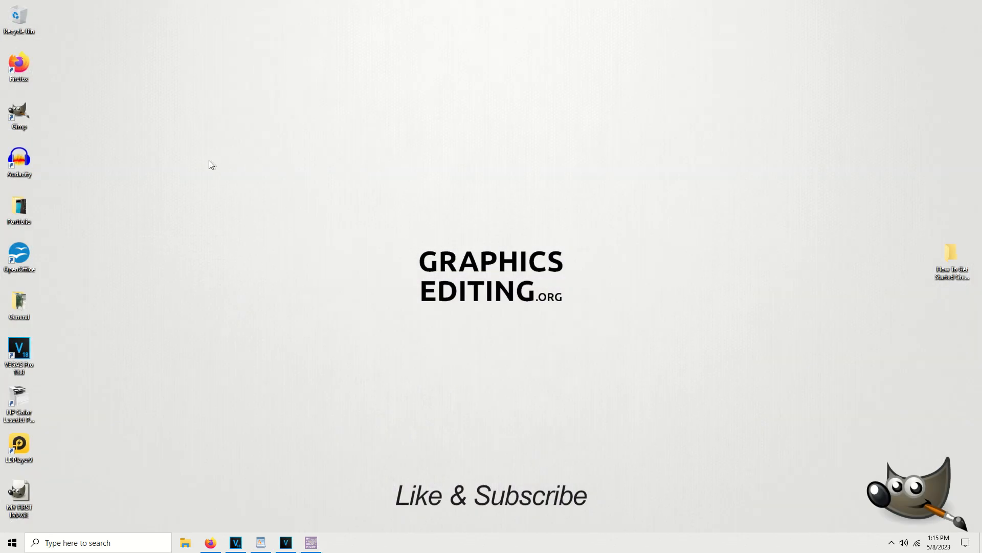
Drag the 'MY FIRST IMAGE' icon into open desktop space and reopen it in GIMP.
left_click_drag(19, 498, 252, 166)
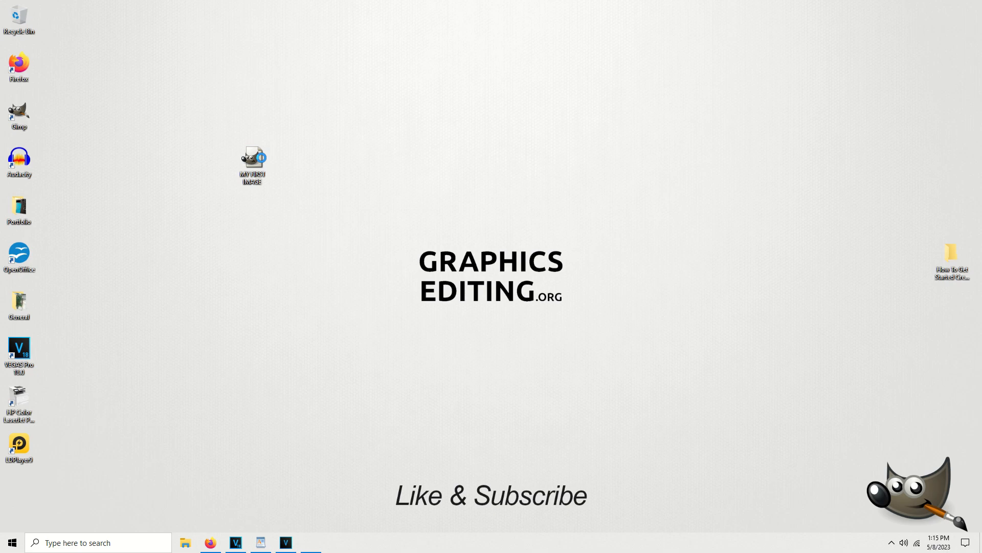
double_click(19, 111)
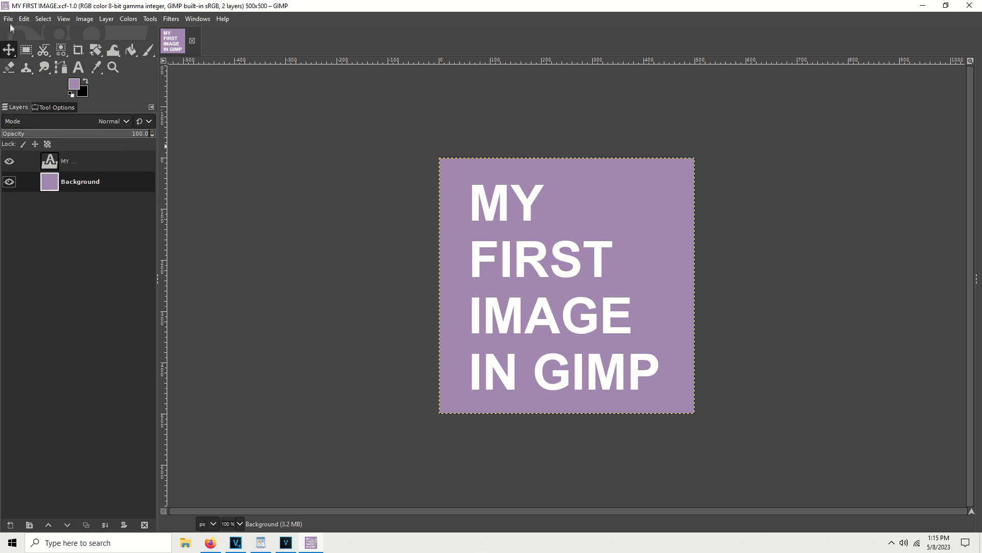
Export As 'MY FIRST IMAGE.jpg' to the Desktop.
left_click(7, 19)
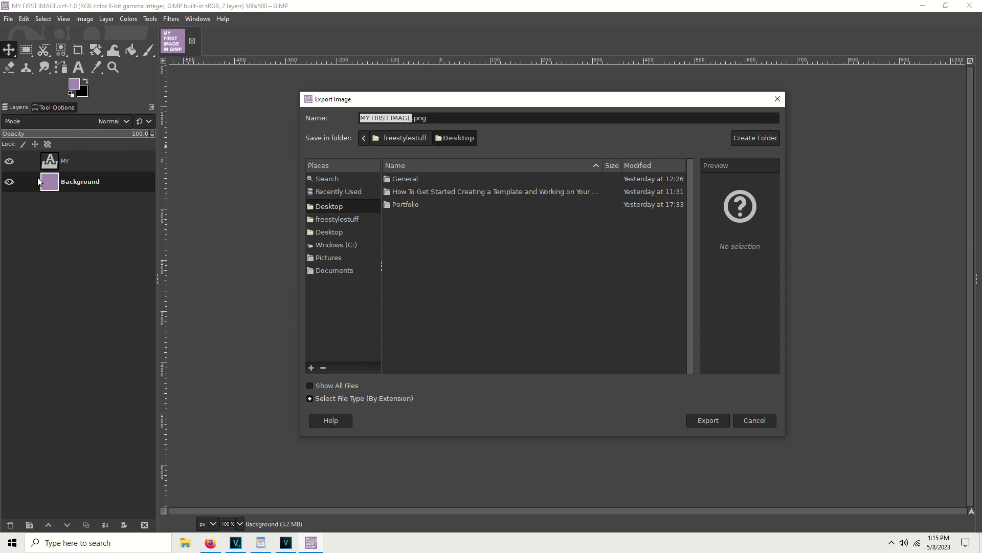
left_click(443, 118)
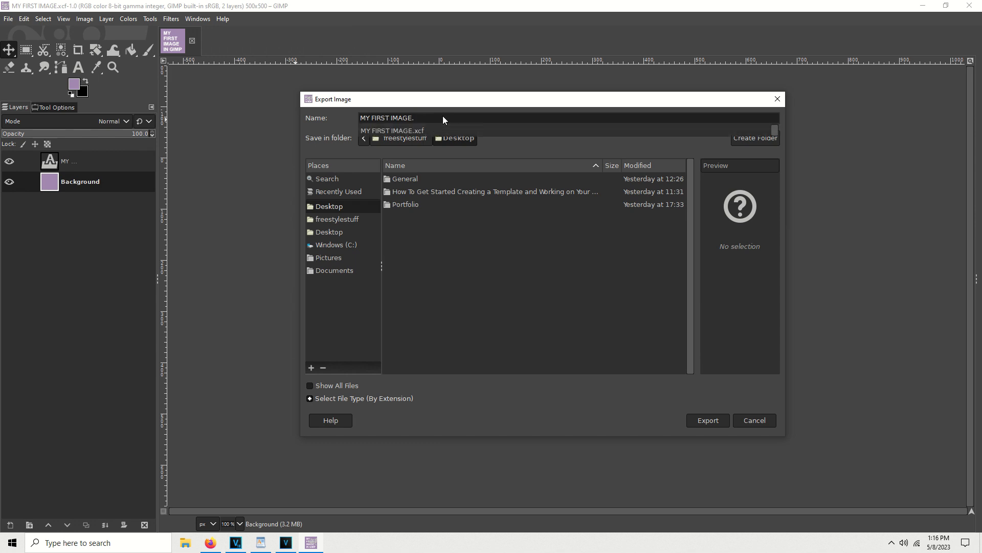
type("jpg")
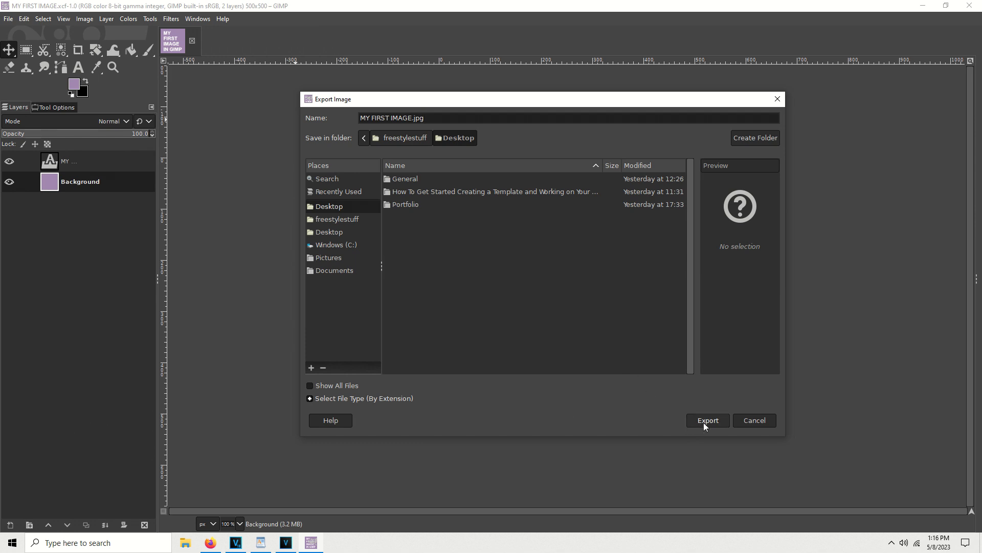
left_click(707, 420)
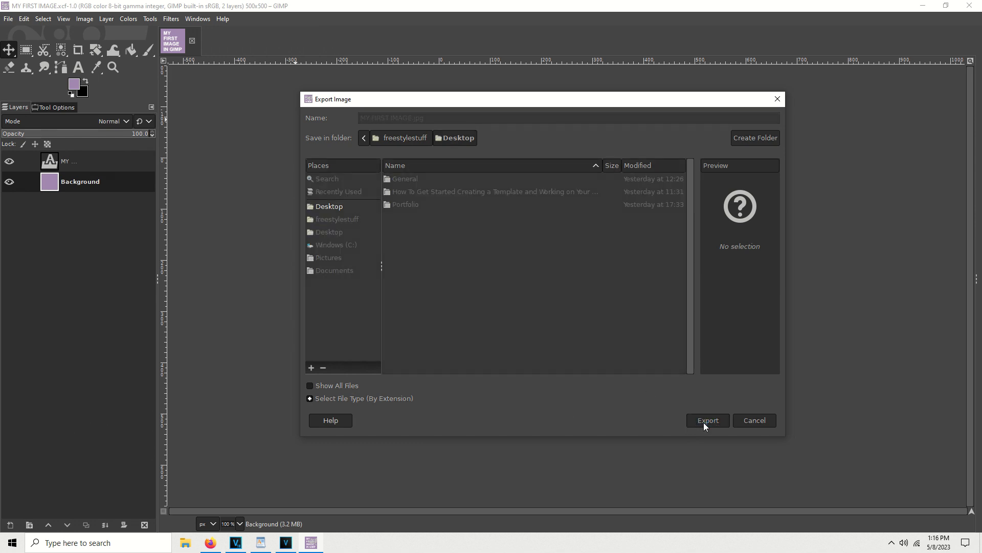
Set the JPEG export quality to 99 and enter the comment 'whatever o'.
left_click(708, 420)
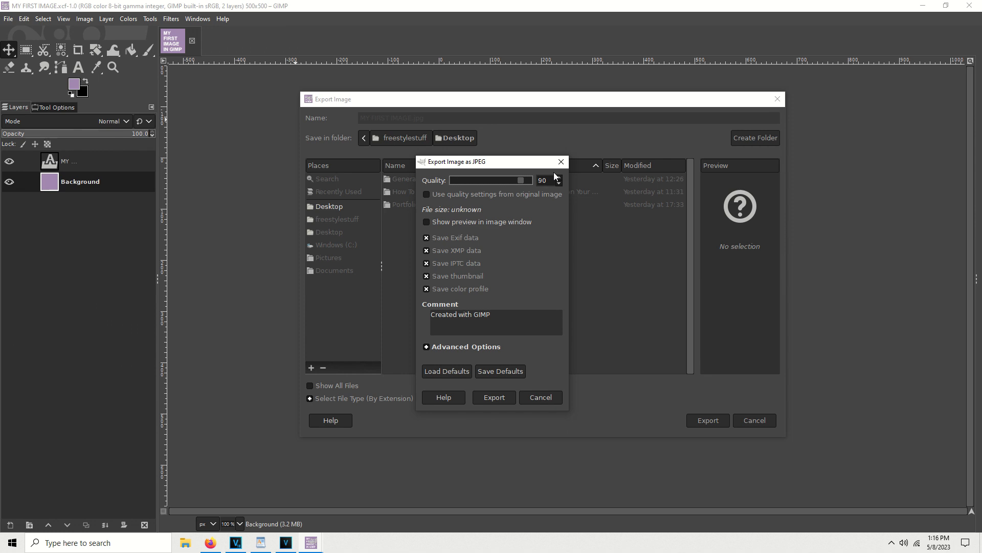
mouse_move(558, 184)
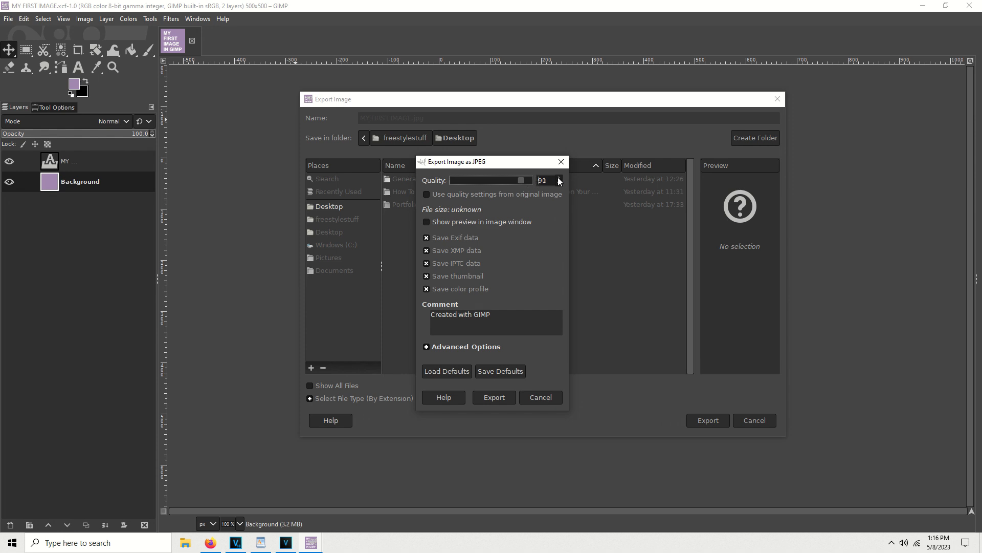
left_click(558, 178)
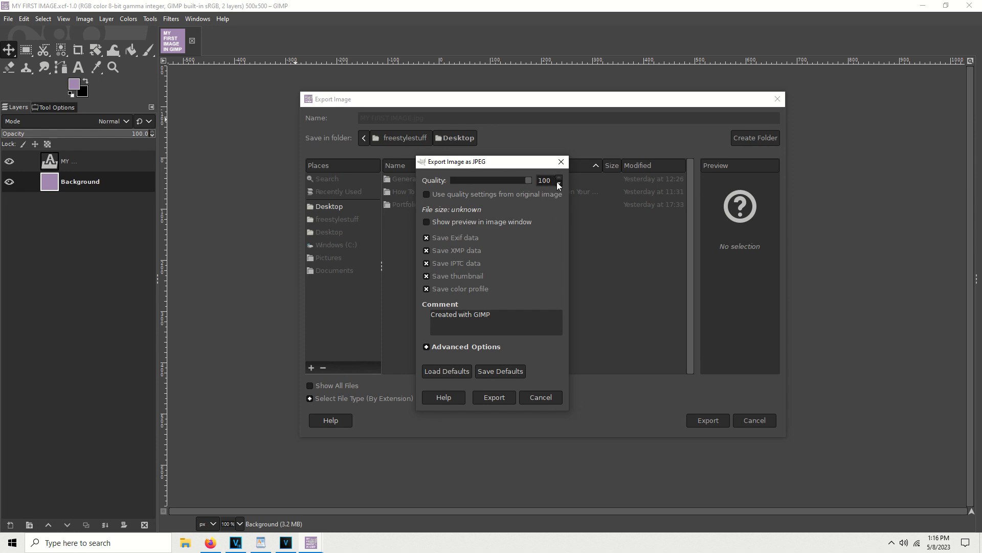
left_click(558, 183)
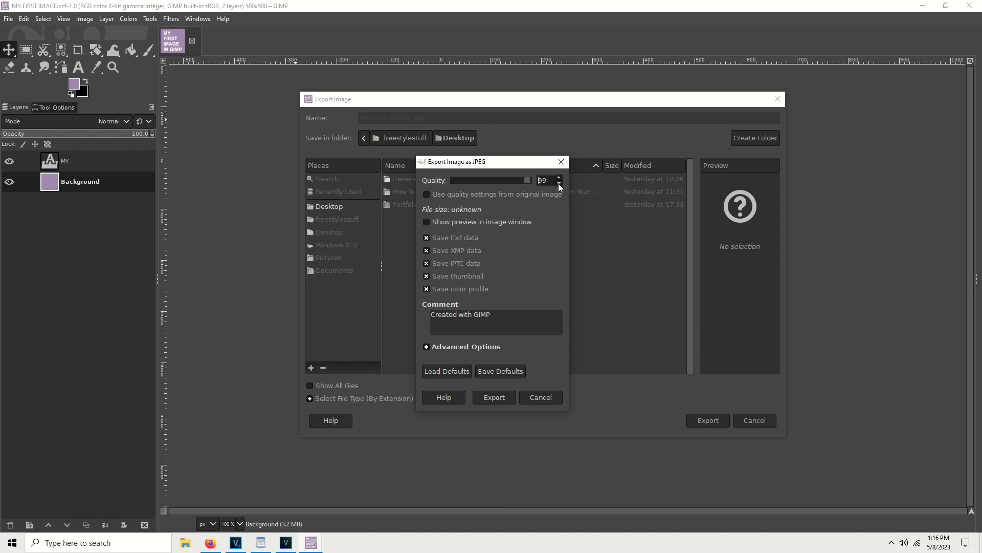
mouse_move(541, 263)
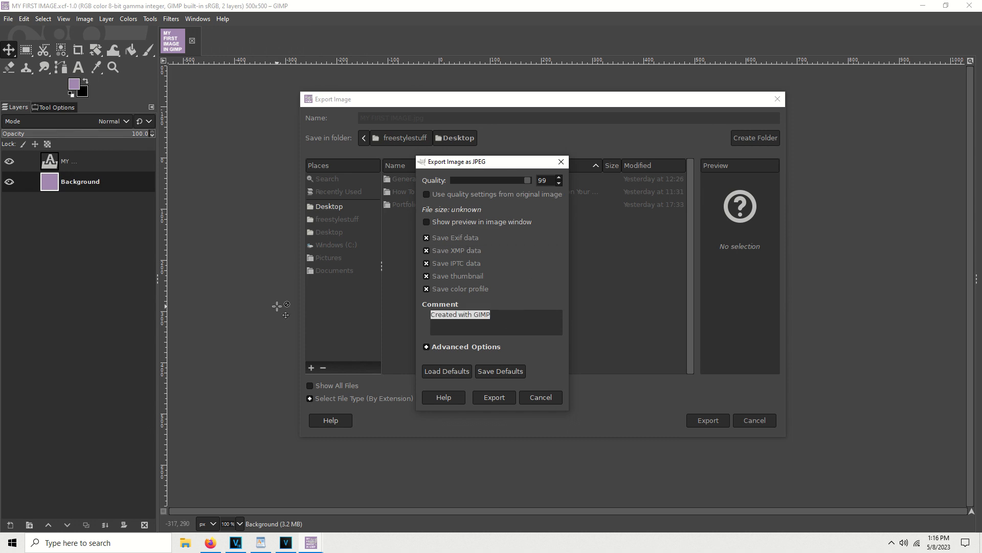
type("whatever o")
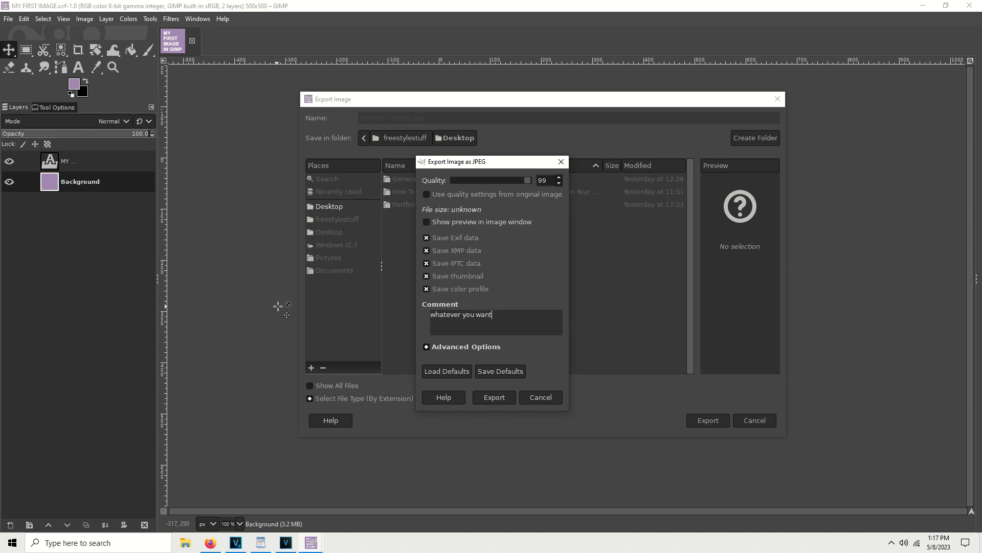
Export the JPG, move it into open desktop space, and open it in Photos.
left_click(494, 397)
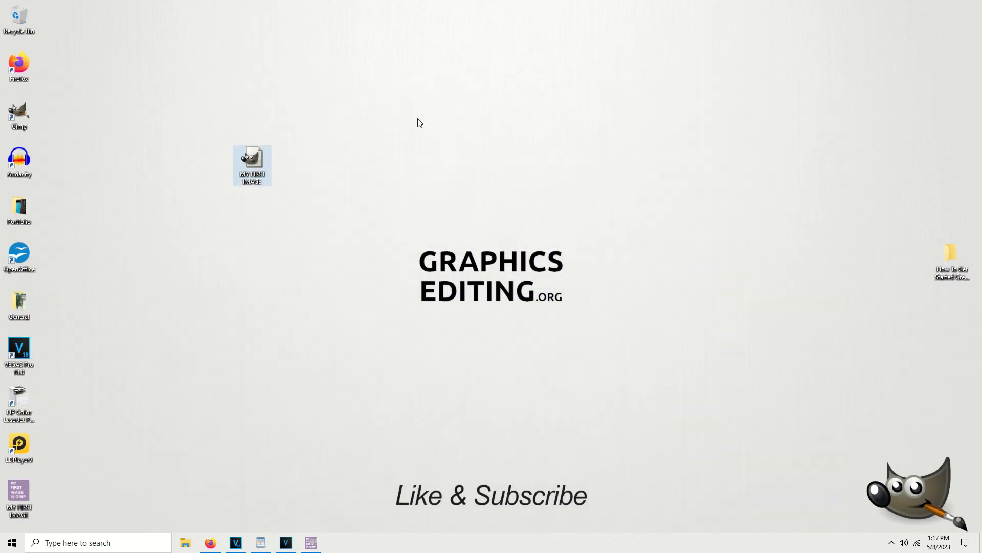
left_click_drag(19, 498, 662, 184)
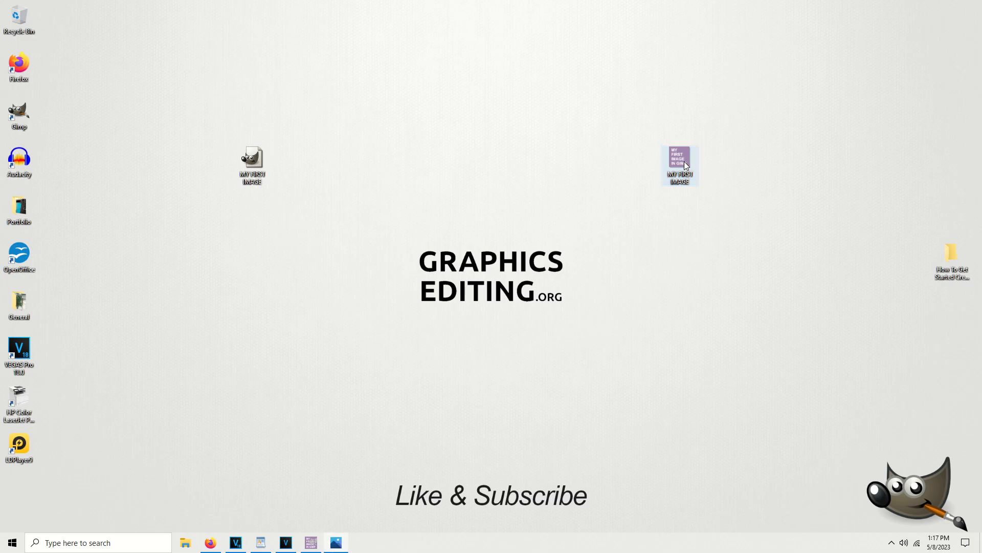
double_click(679, 163)
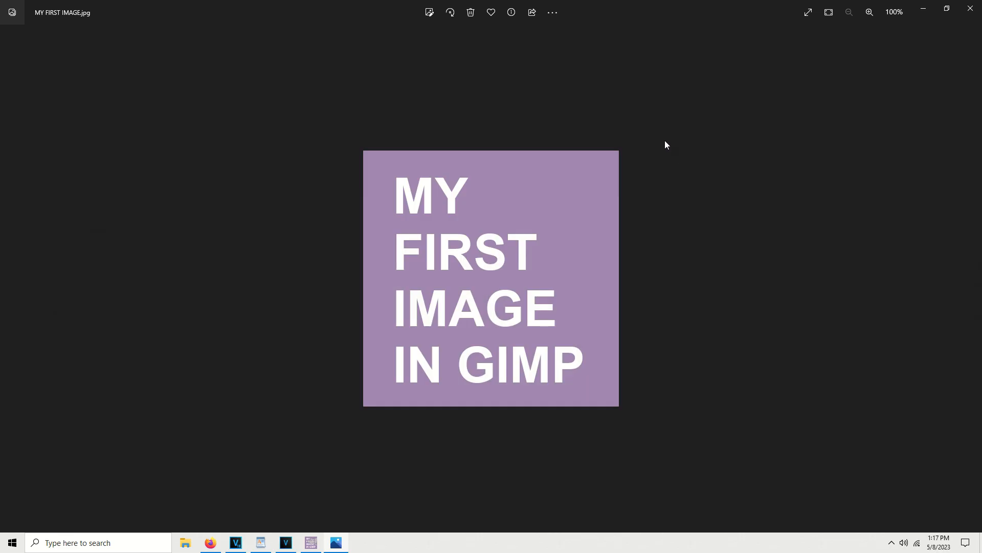